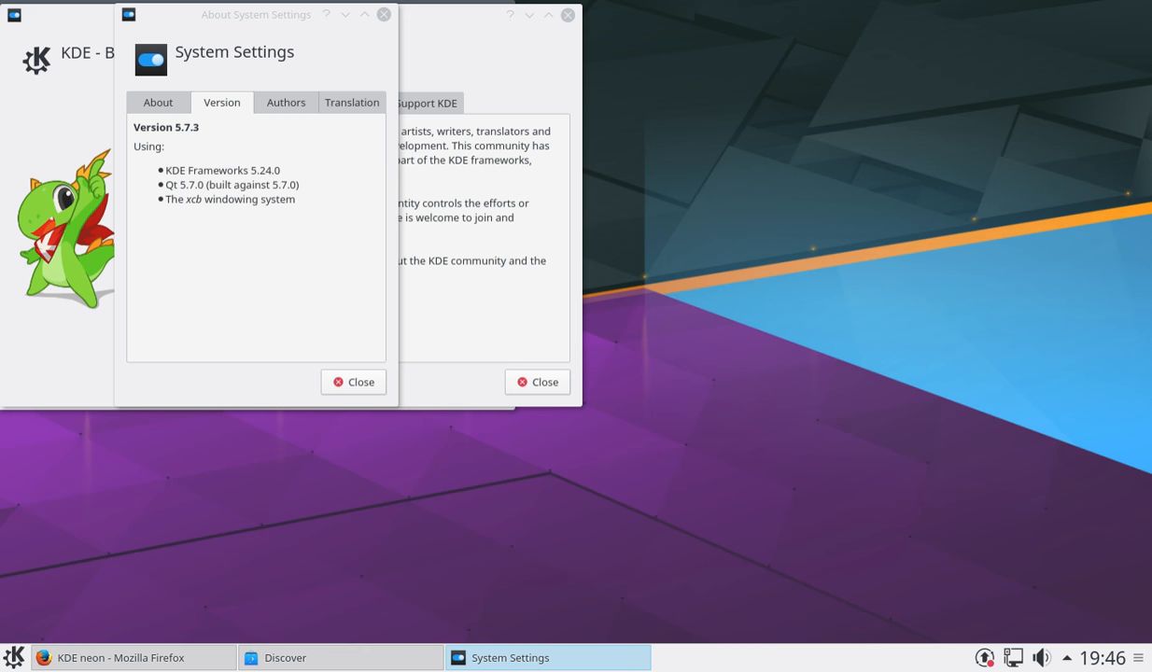
pyautogui.moveTo(145, 657)
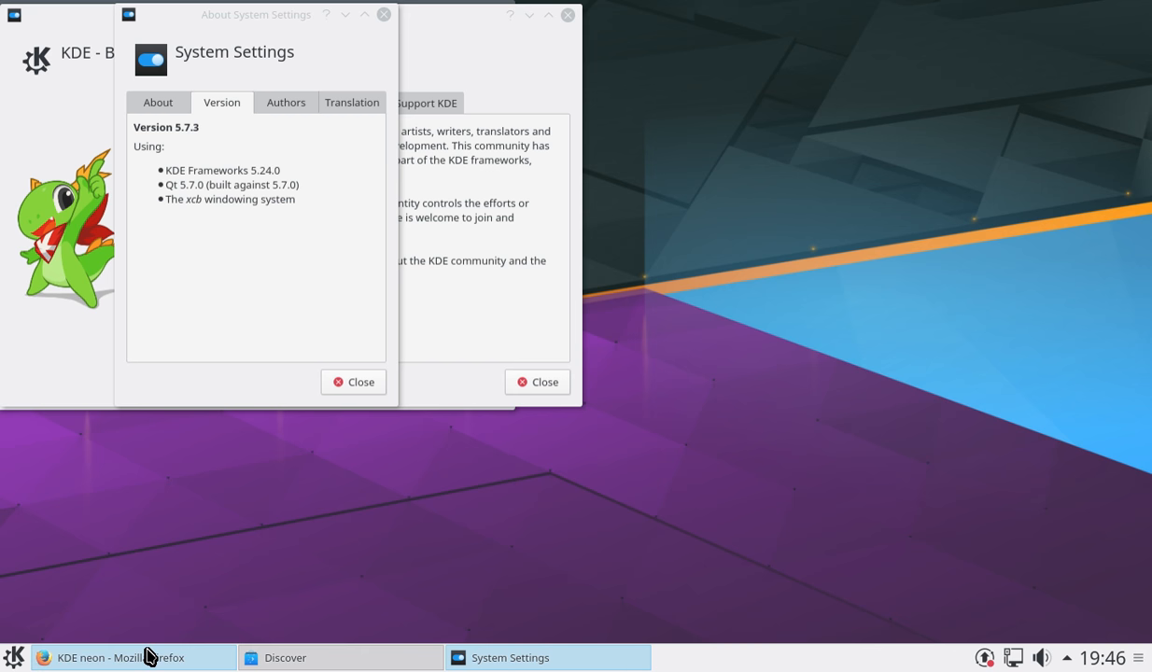
# Step: Bring Firefox forward and read down neon.kde.org to the Solid Core, Latest Features section
pyautogui.click(121, 657)
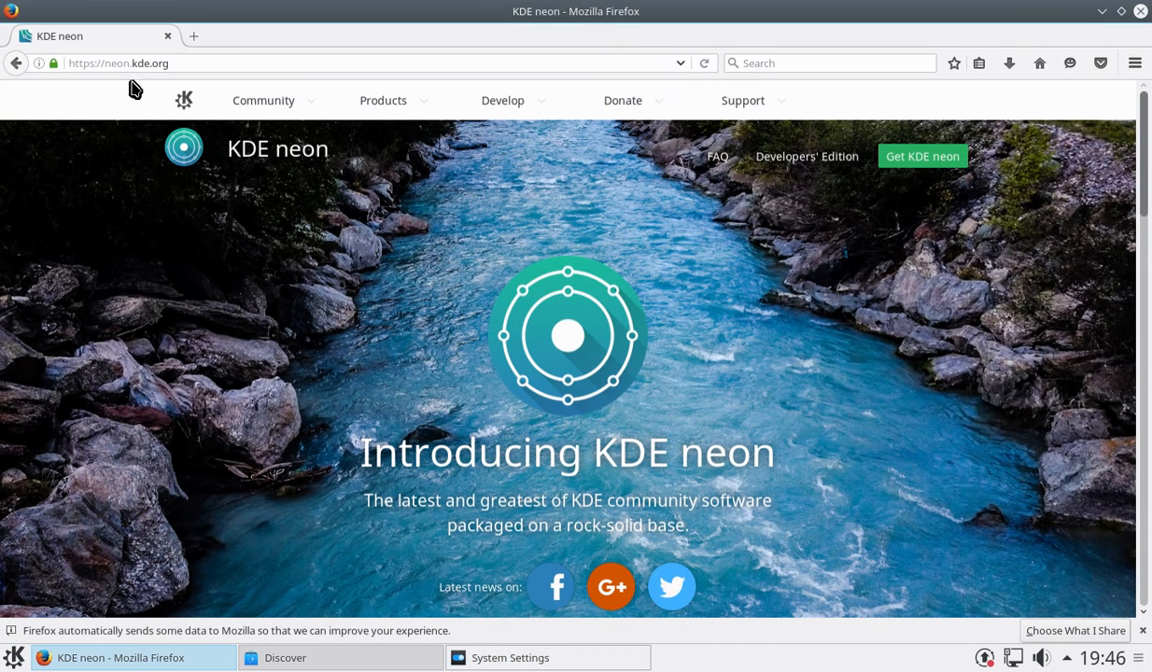
pyautogui.moveTo(431, 293)
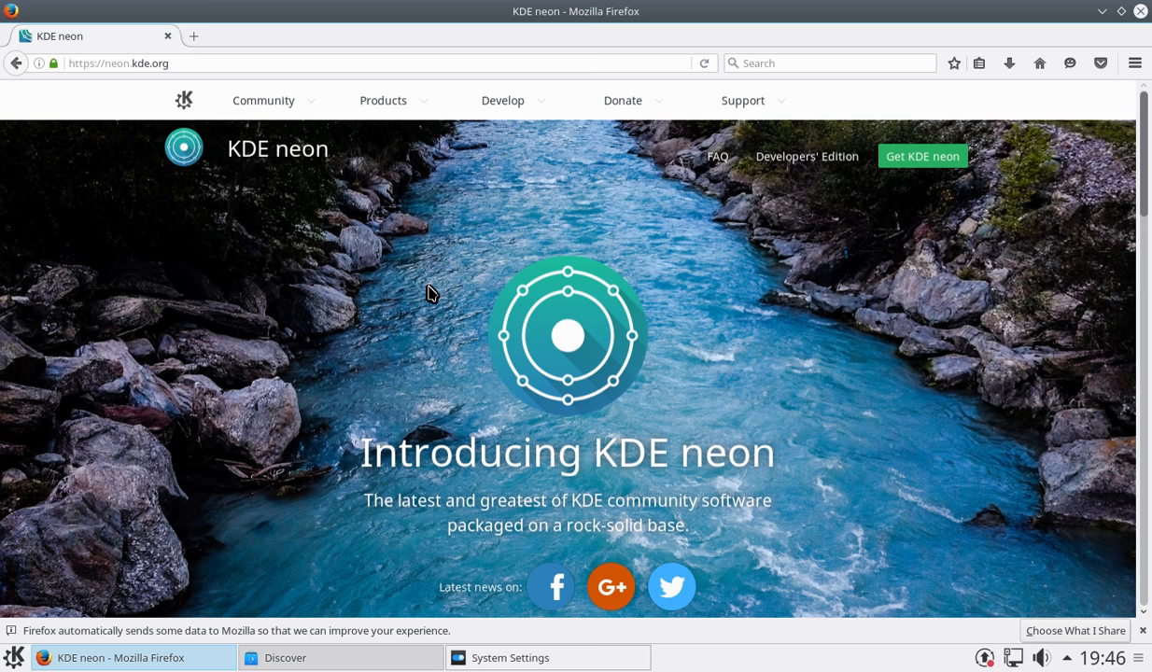
pyautogui.moveTo(912, 291)
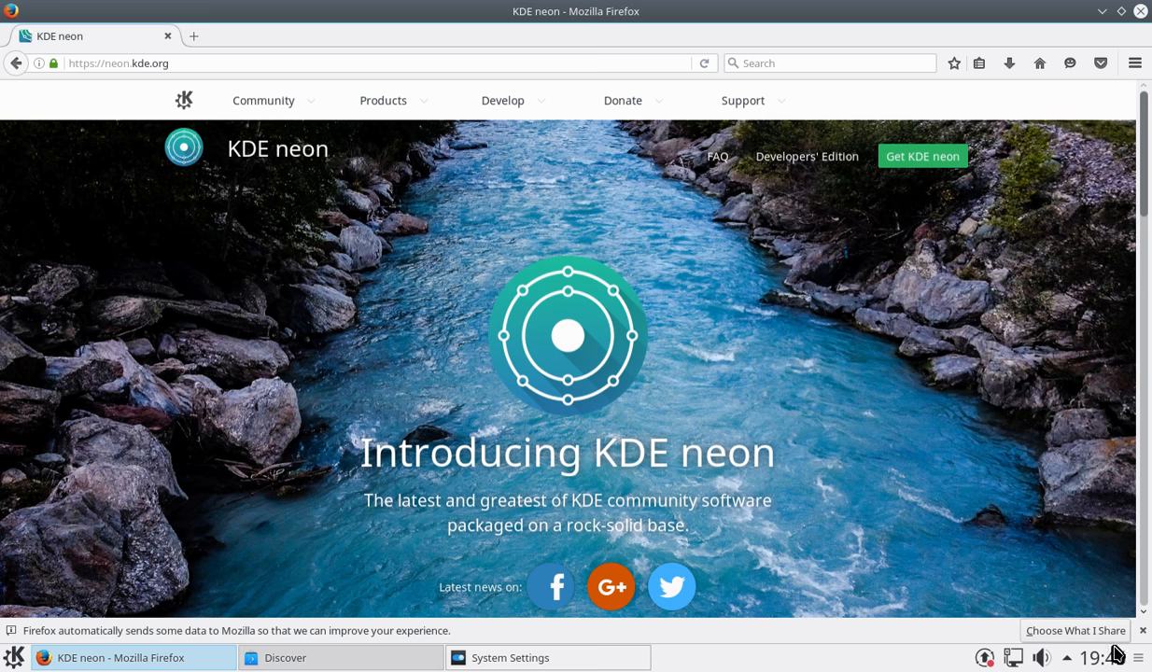
pyautogui.scroll(-3)
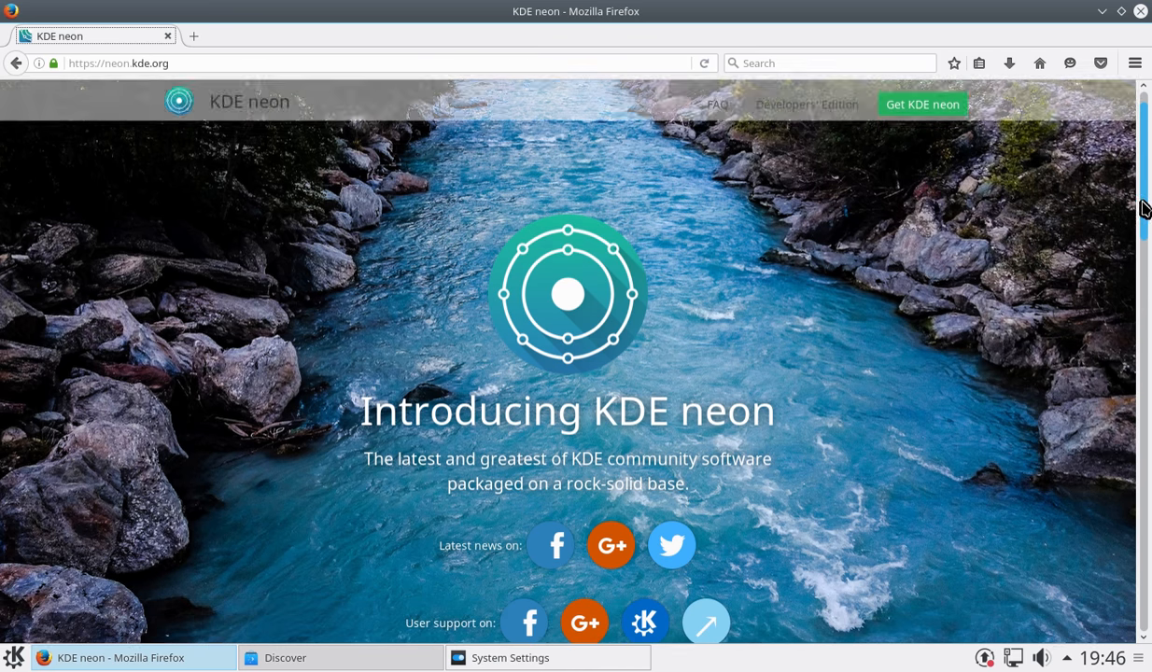
pyautogui.scroll(-3)
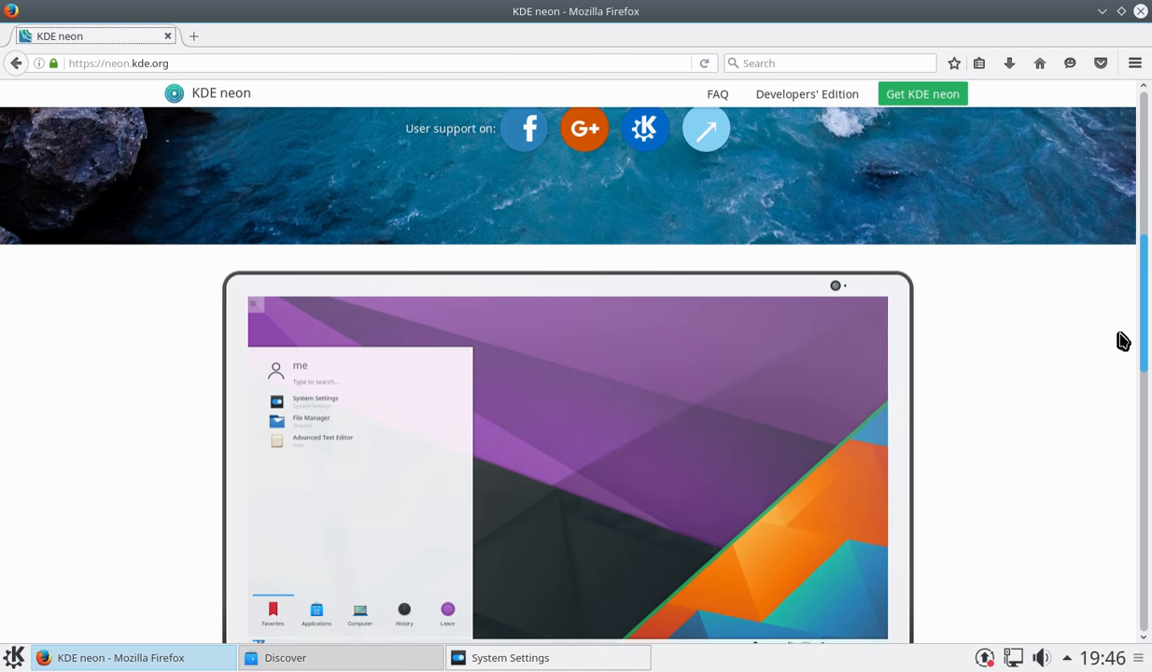
pyautogui.scroll(-3)
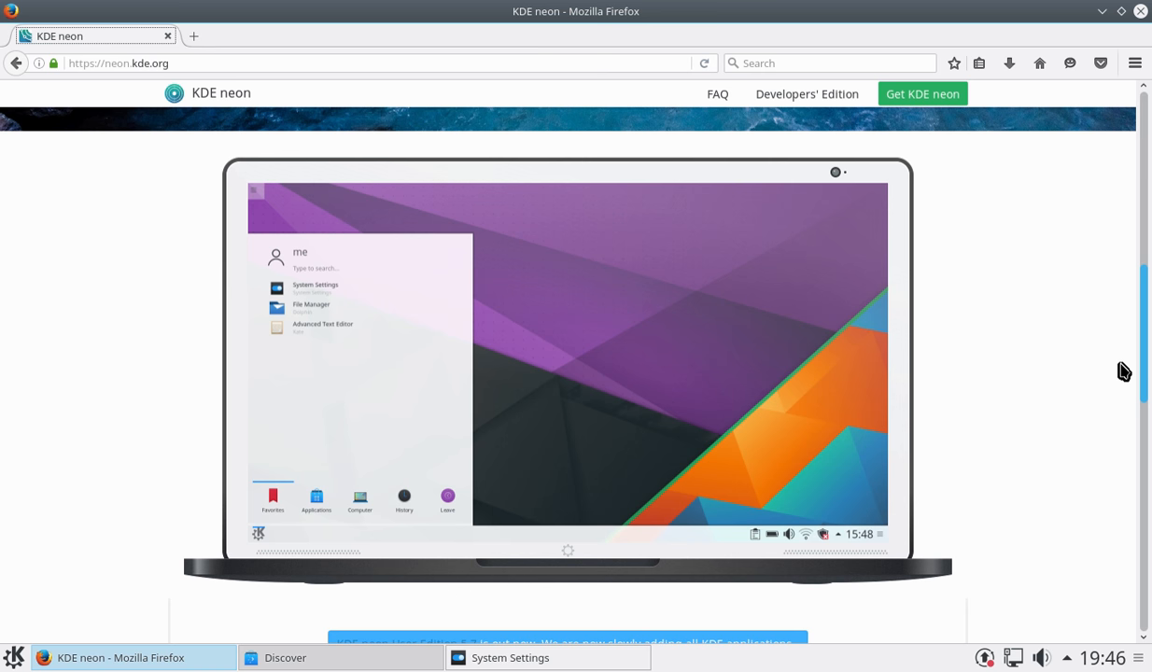
pyautogui.scroll(-3)
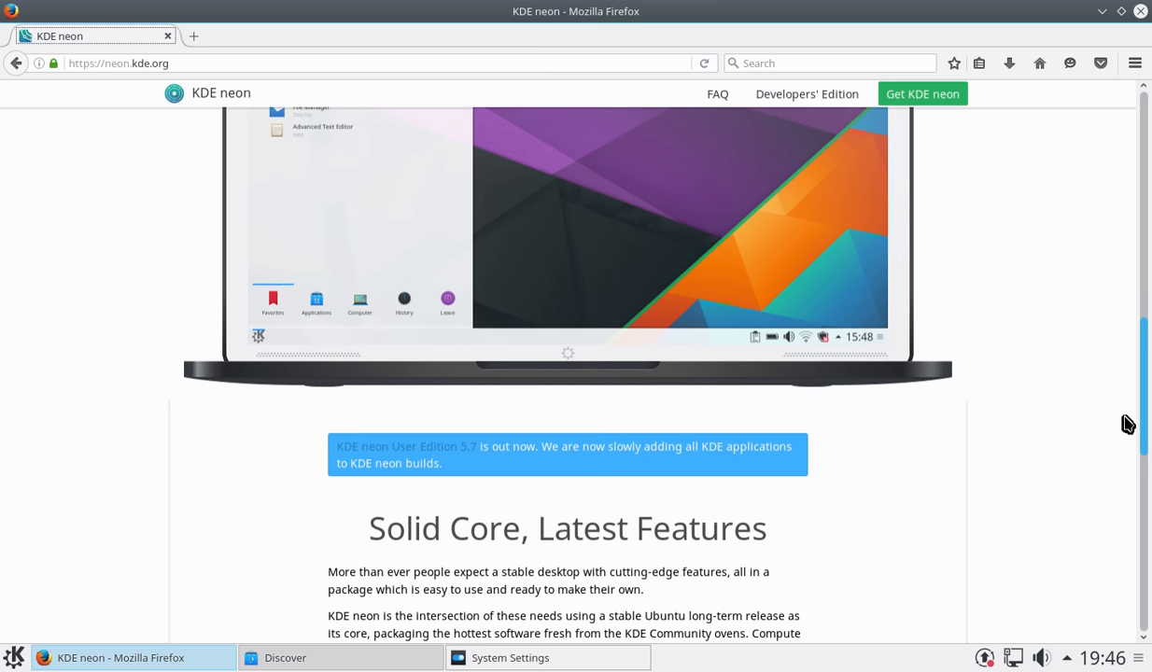
pyautogui.scroll(-3)
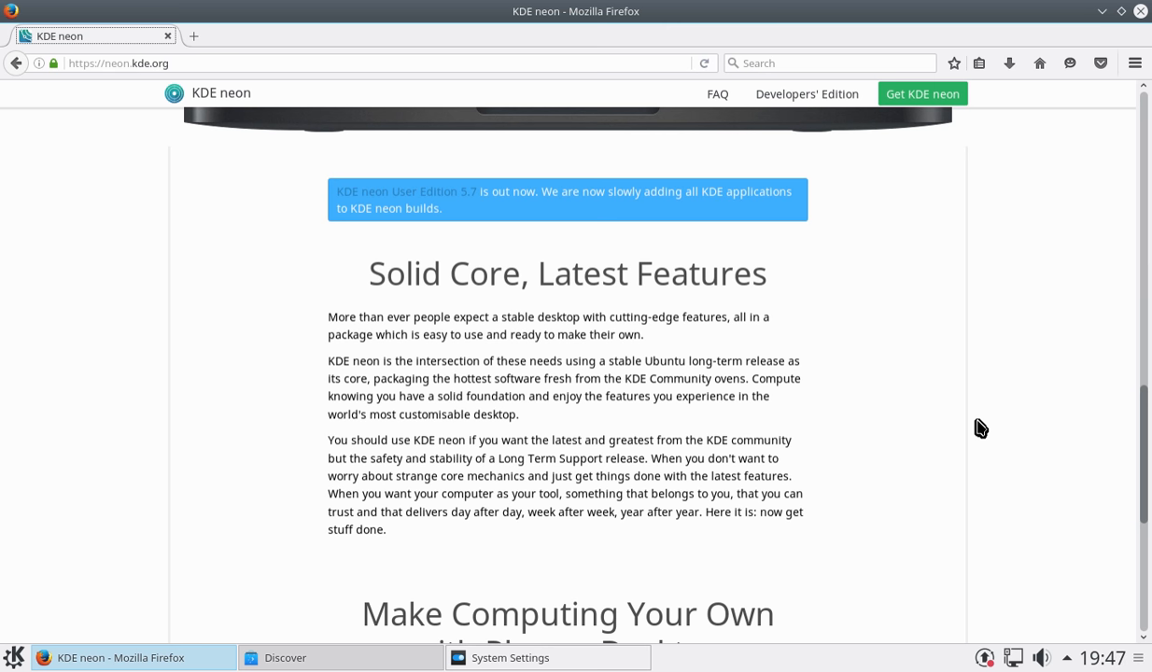
pyautogui.moveTo(1016, 396)
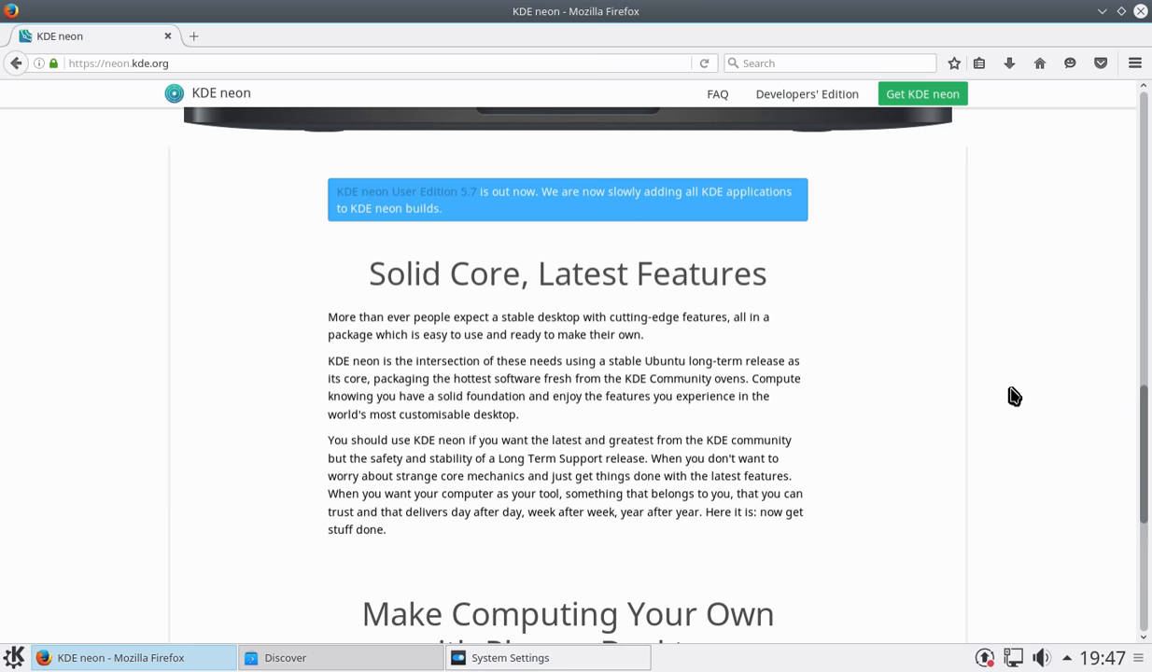
pyautogui.moveTo(1027, 193)
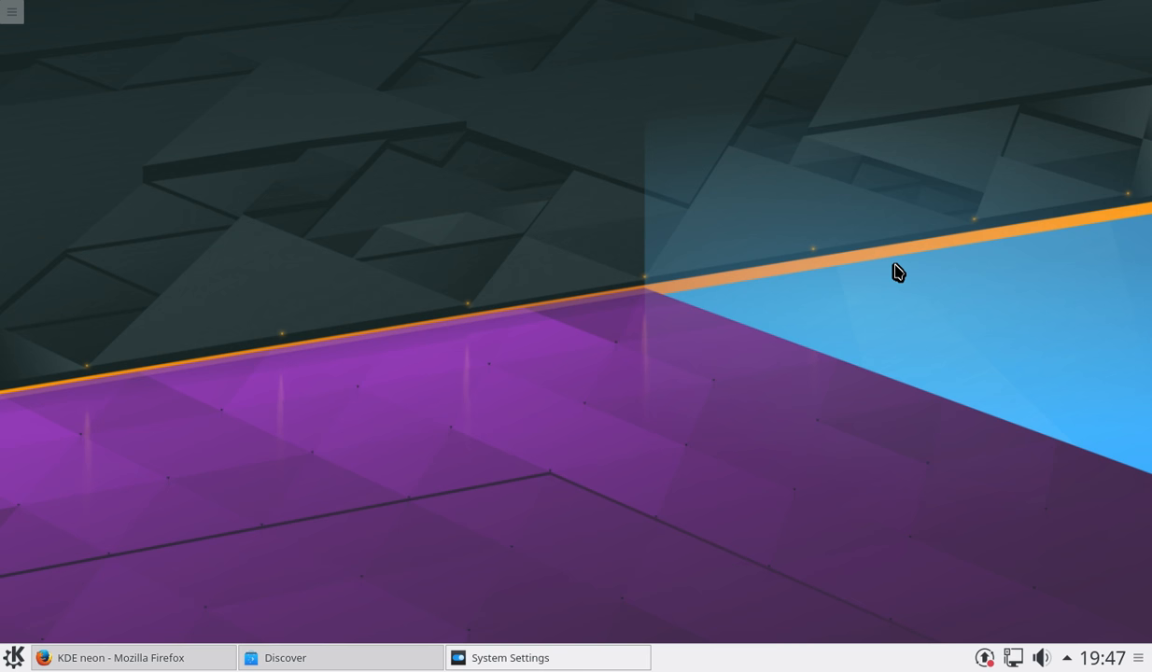
pyautogui.moveTo(497, 579)
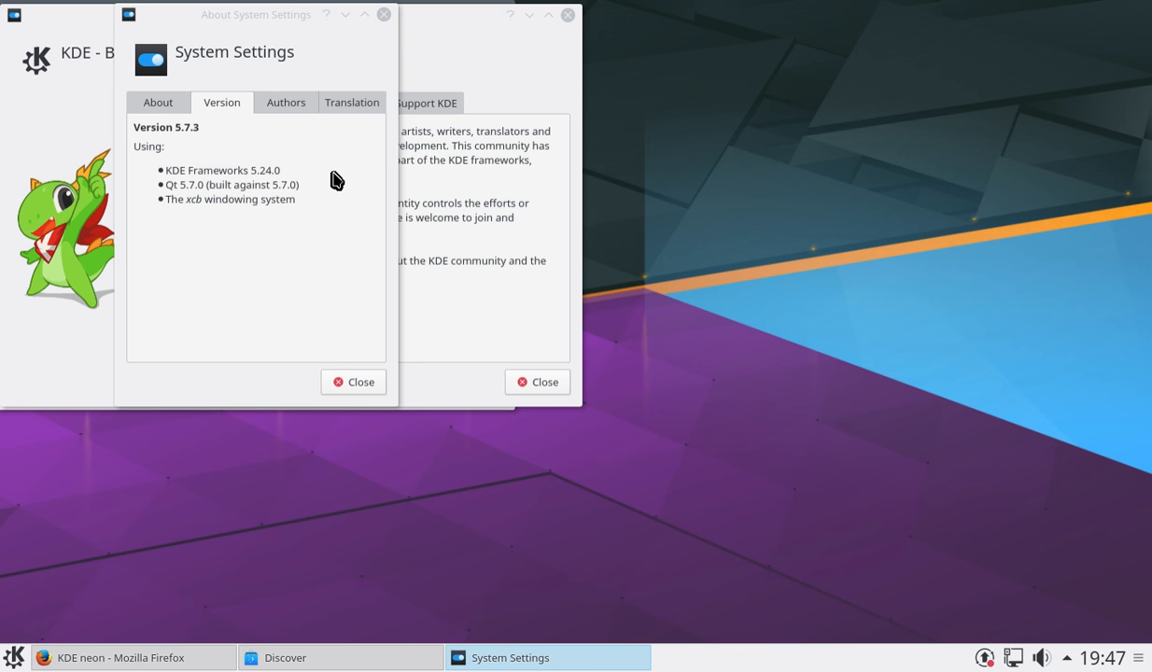
pyautogui.moveTo(340, 160)
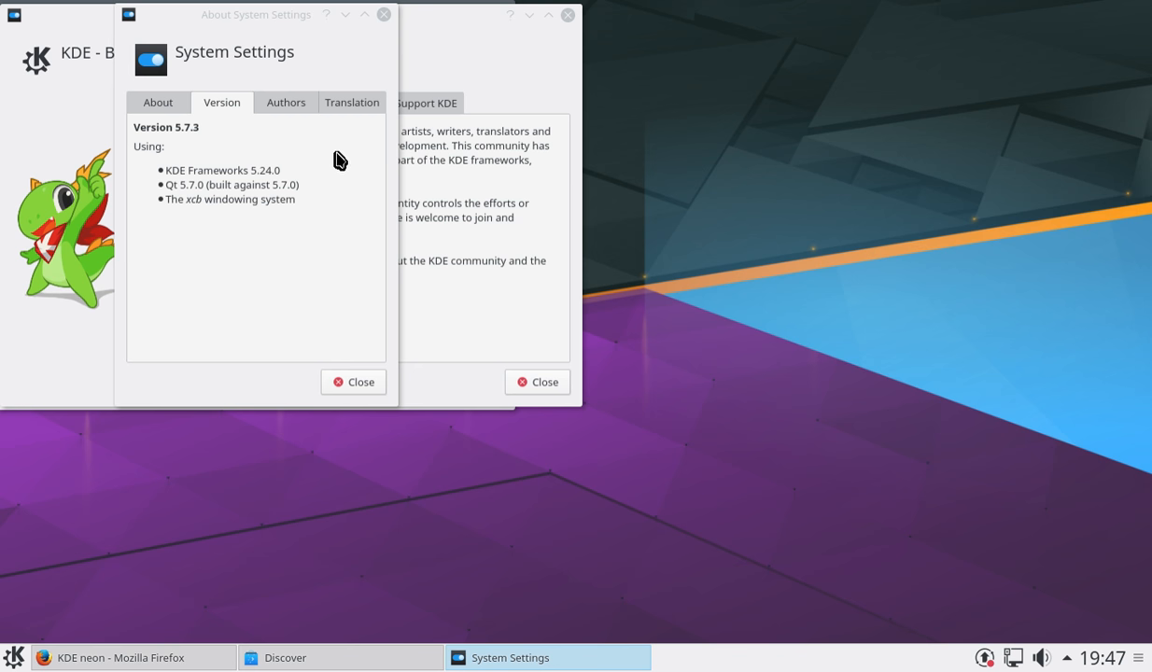
pyautogui.moveTo(341, 353)
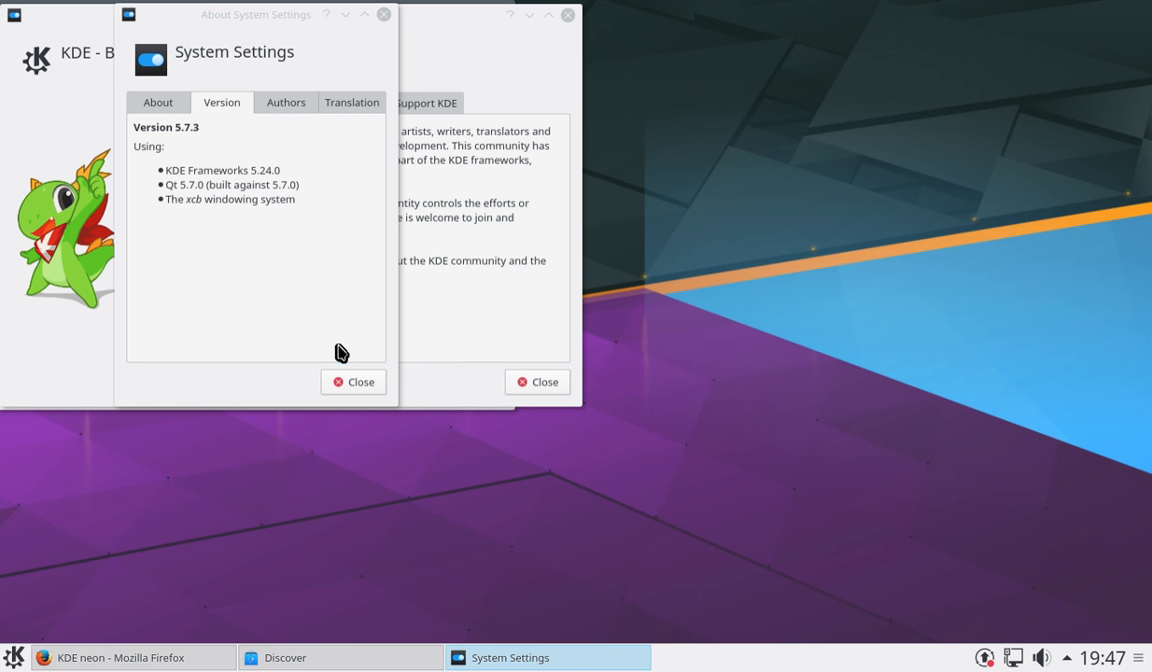
# Step: Dismiss System Settings' about dialog and reposition the settings overview window on the desktop
pyautogui.click(352, 381)
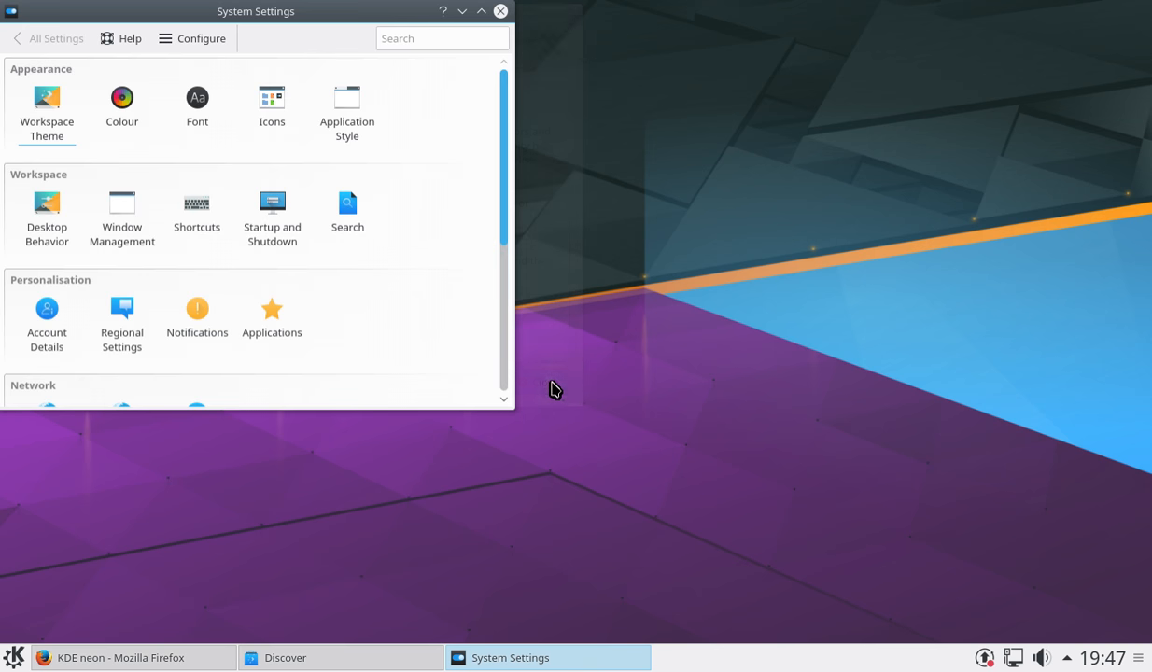
pyautogui.moveTo(582, 118)
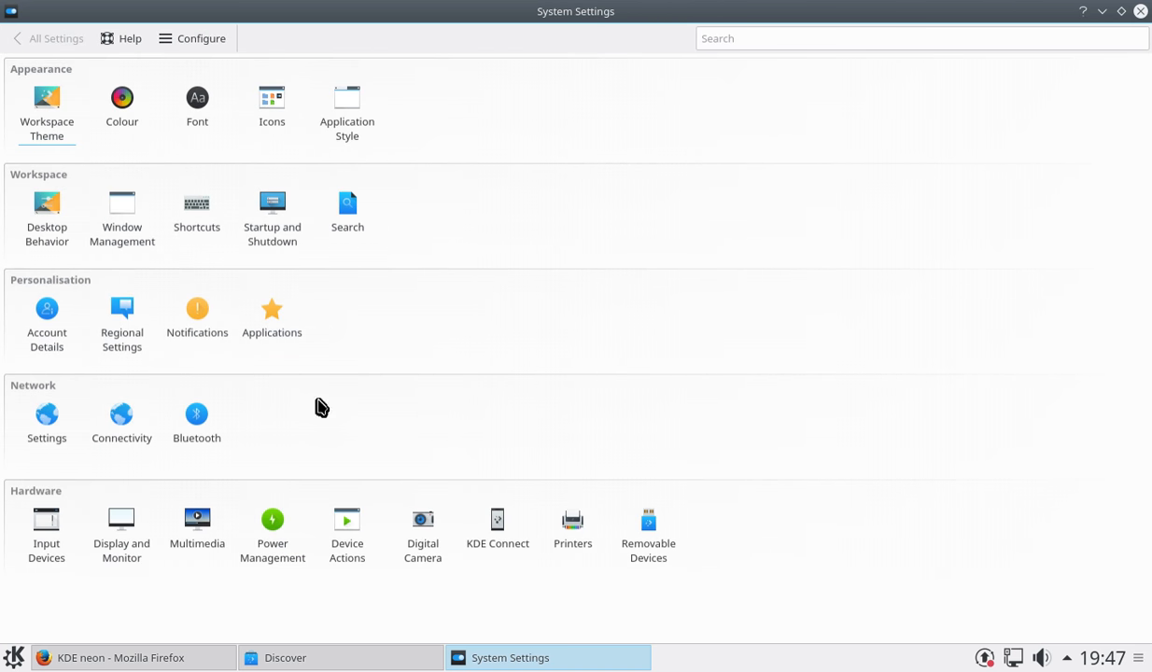
pyautogui.moveTo(236, 138)
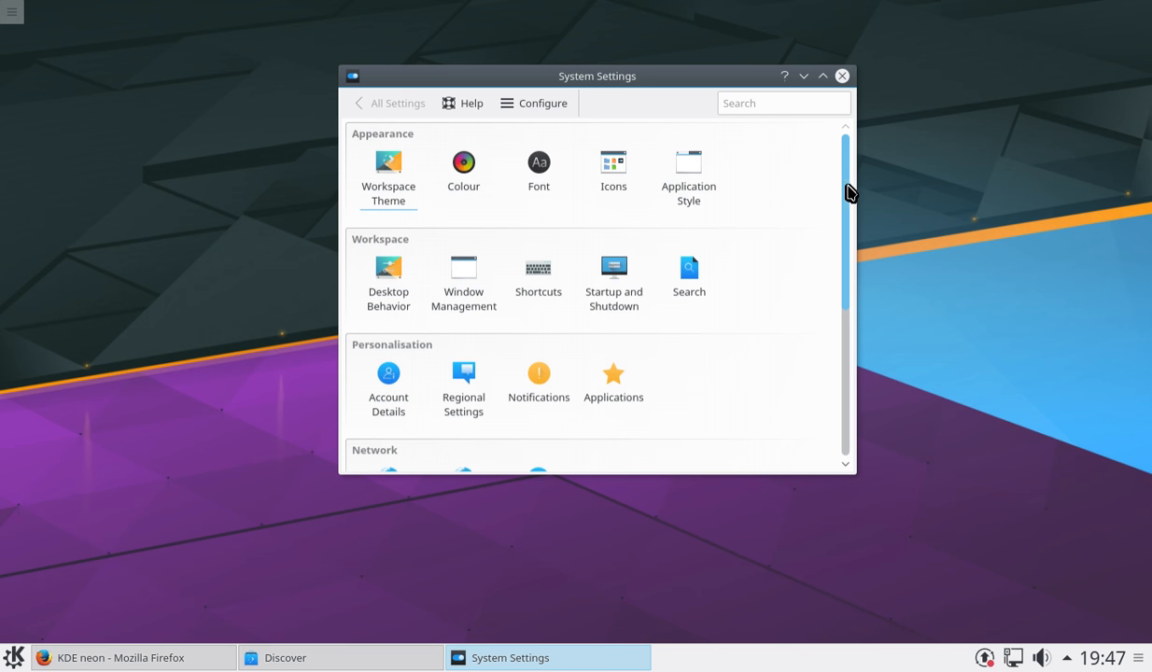
pyautogui.scroll(-3)
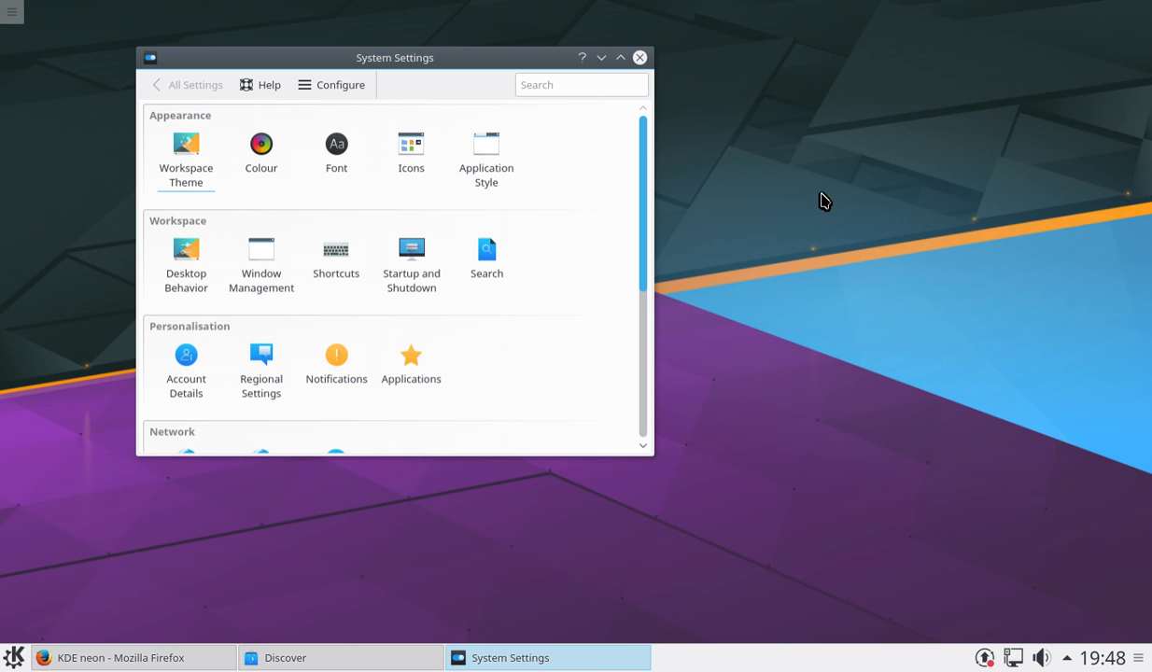
pyautogui.moveTo(652, 155)
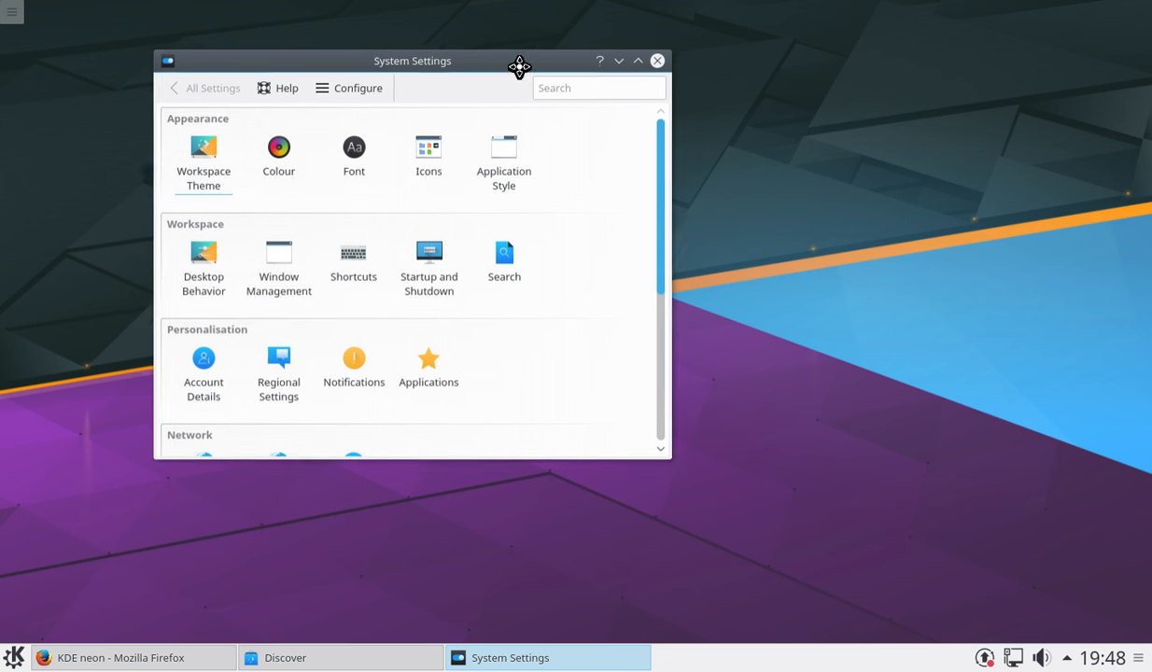
pyautogui.moveTo(519, 68); pyautogui.dragTo(743, 64)
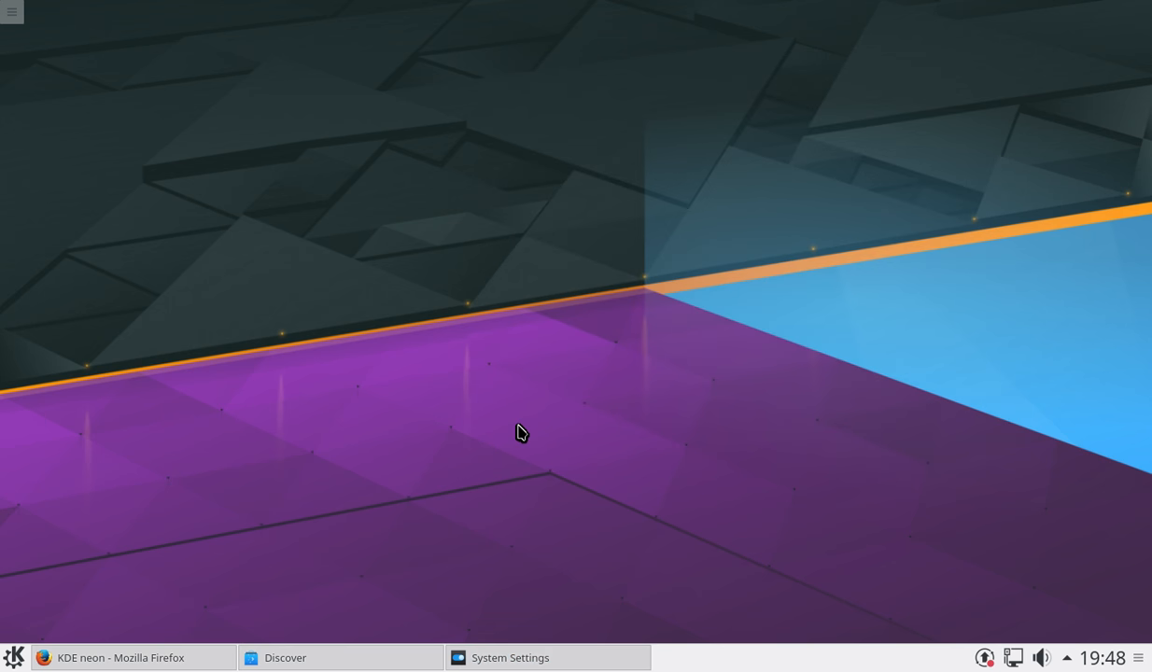
pyautogui.moveTo(516, 377)
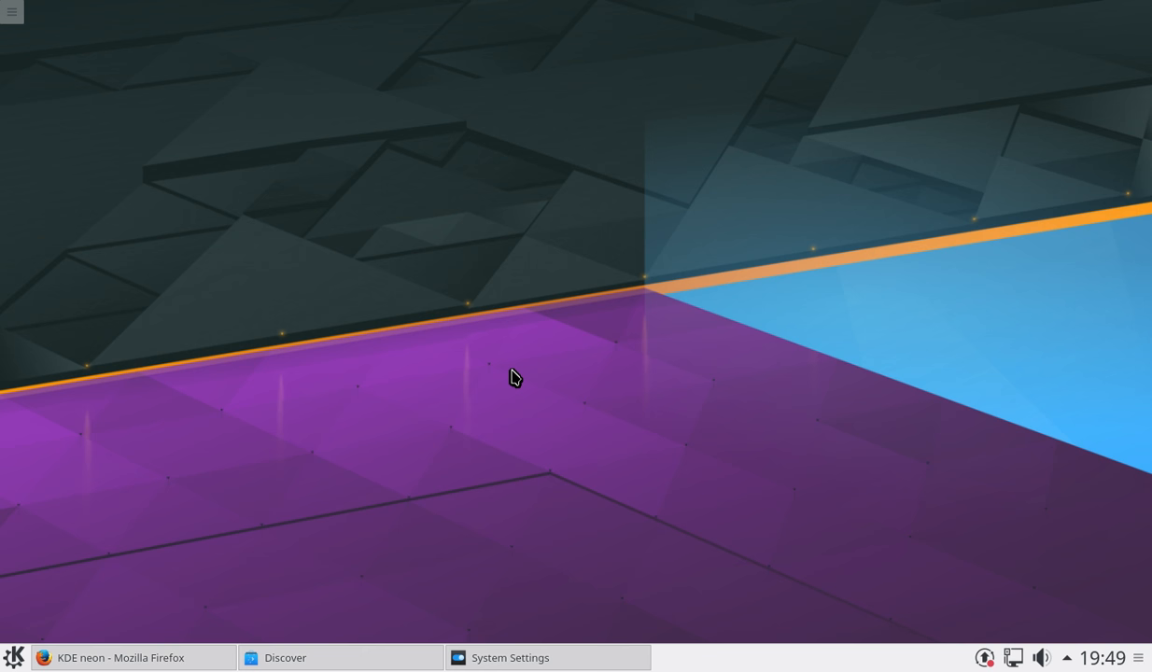
pyautogui.moveTo(308, 407)
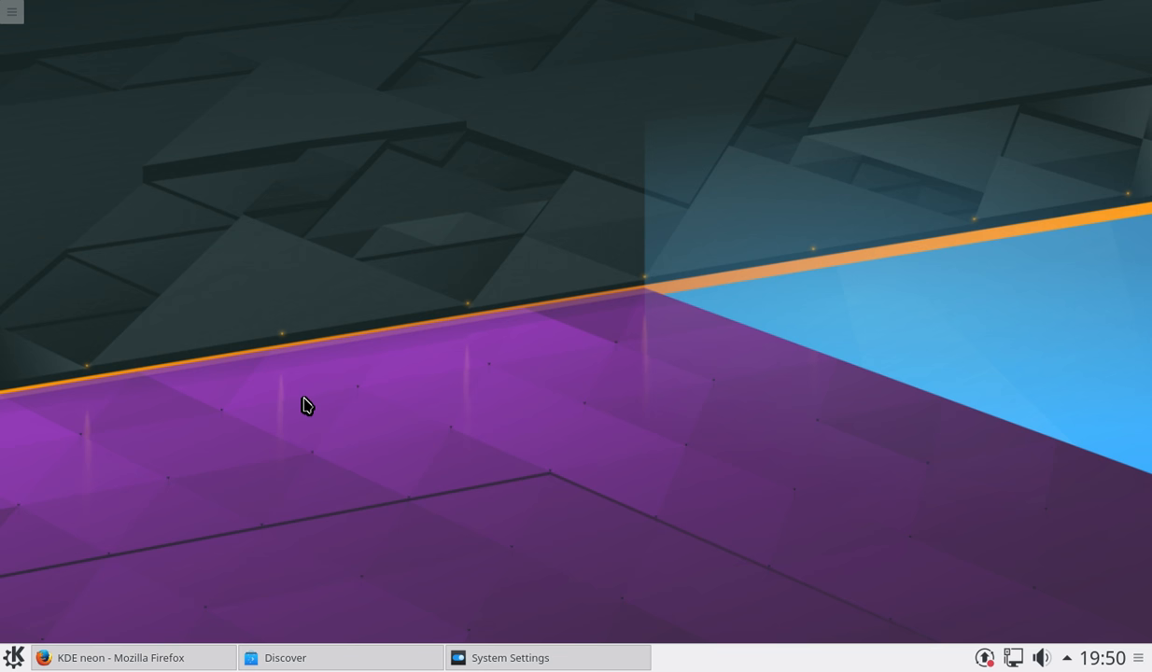
pyautogui.moveTo(108, 601)
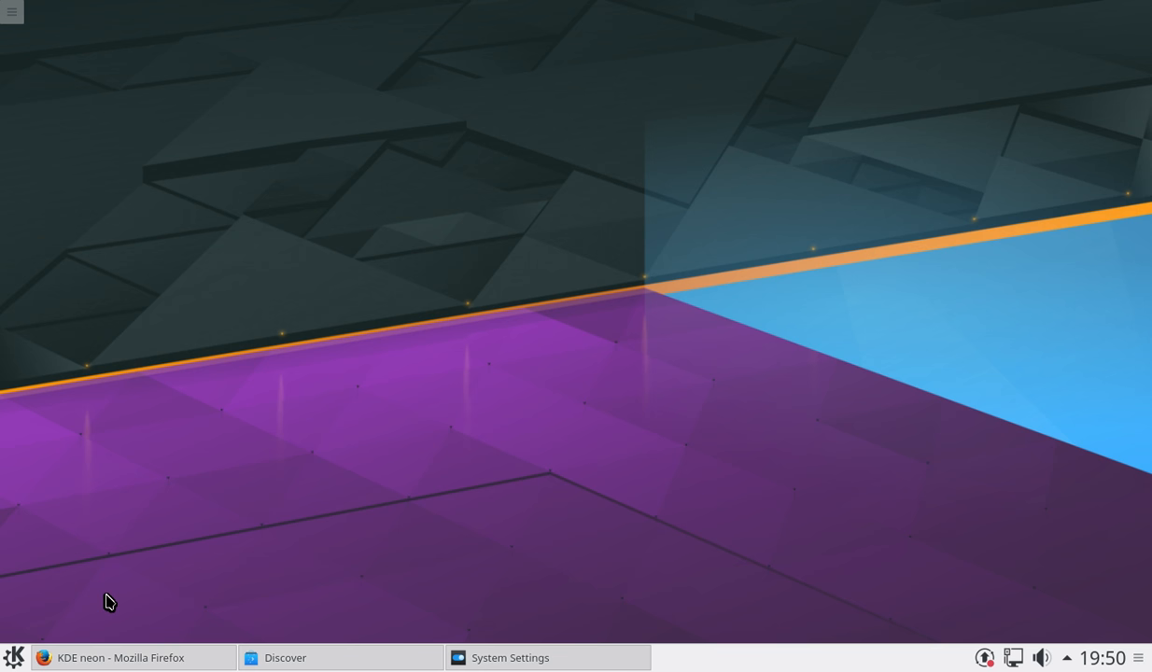
# Step: Bring the Firefox window with the KDE neon site back up from the taskbar
pyautogui.click(121, 657)
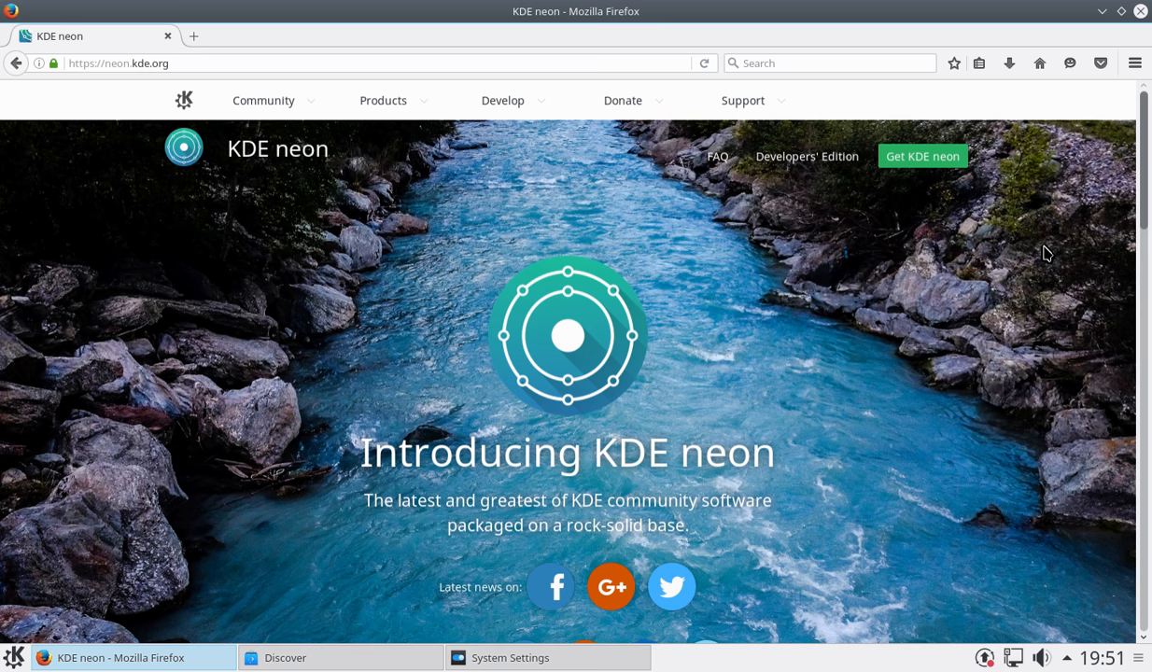
pyautogui.moveTo(418, 519)
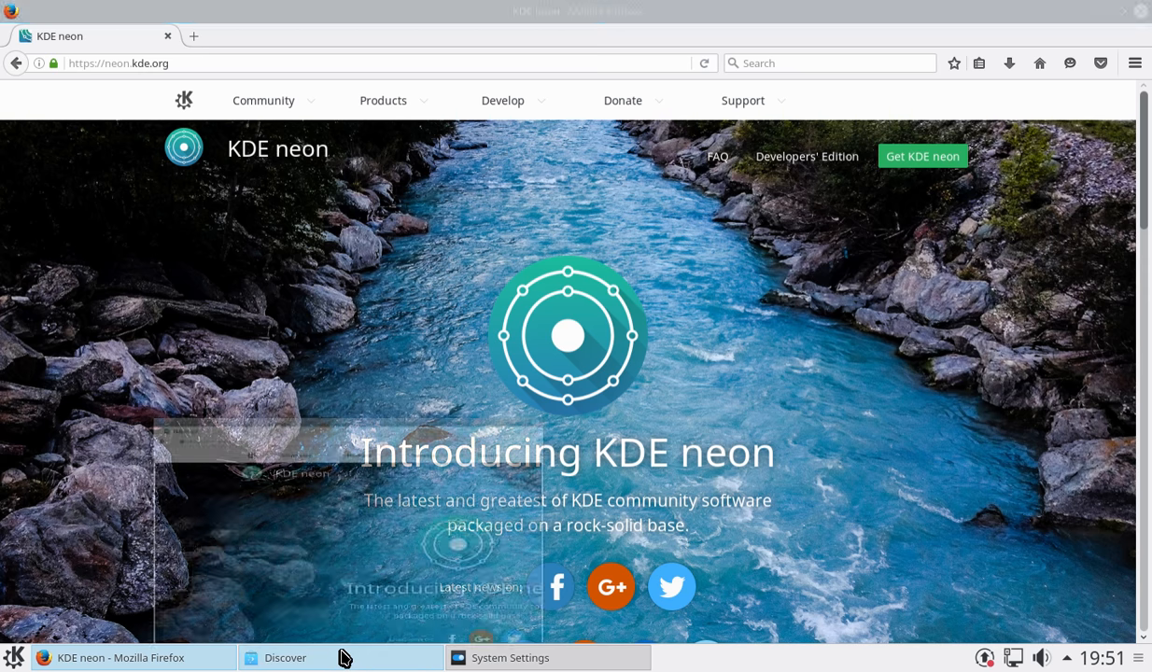
# Step: Switch from Firefox to the Discover software centre via the taskbar
pyautogui.click(284, 657)
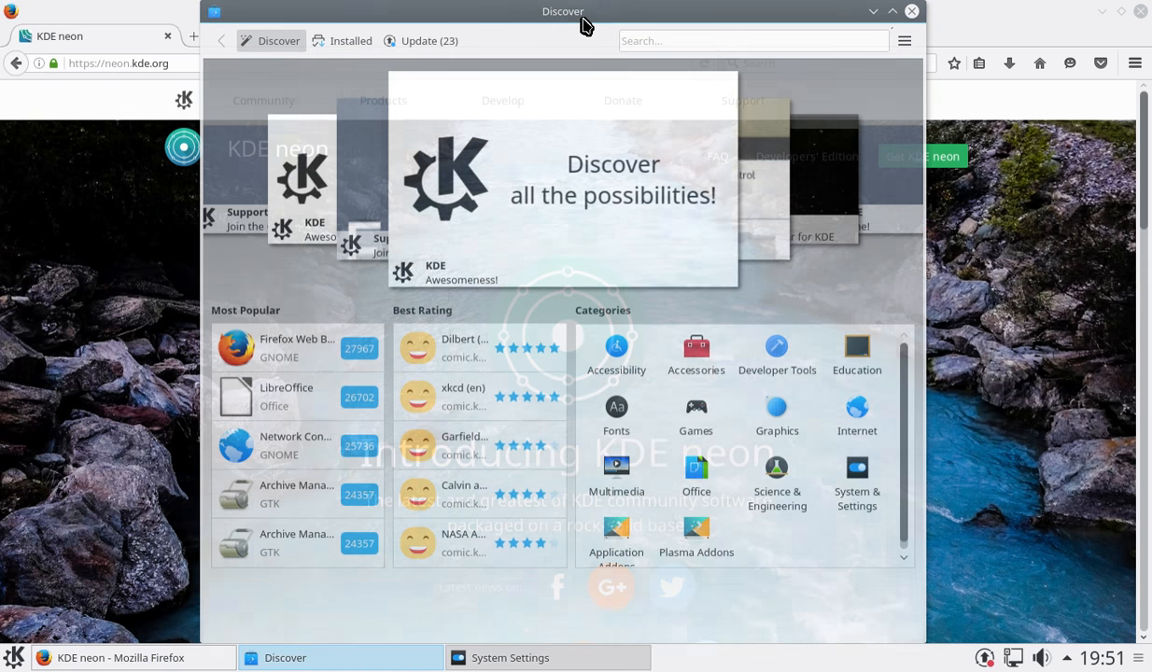
# Step: Maximise Discover and review its About dialog, including version 5.7.3 and libraries, then dismiss it
pyautogui.click(892, 11)
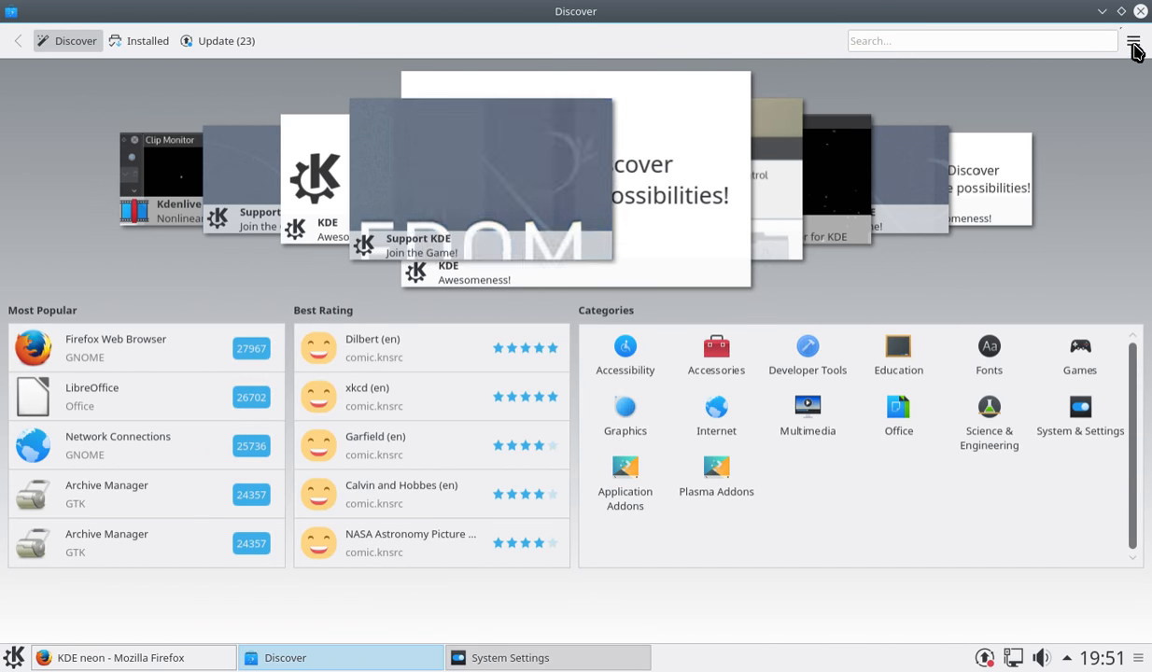
pyautogui.click(1133, 41)
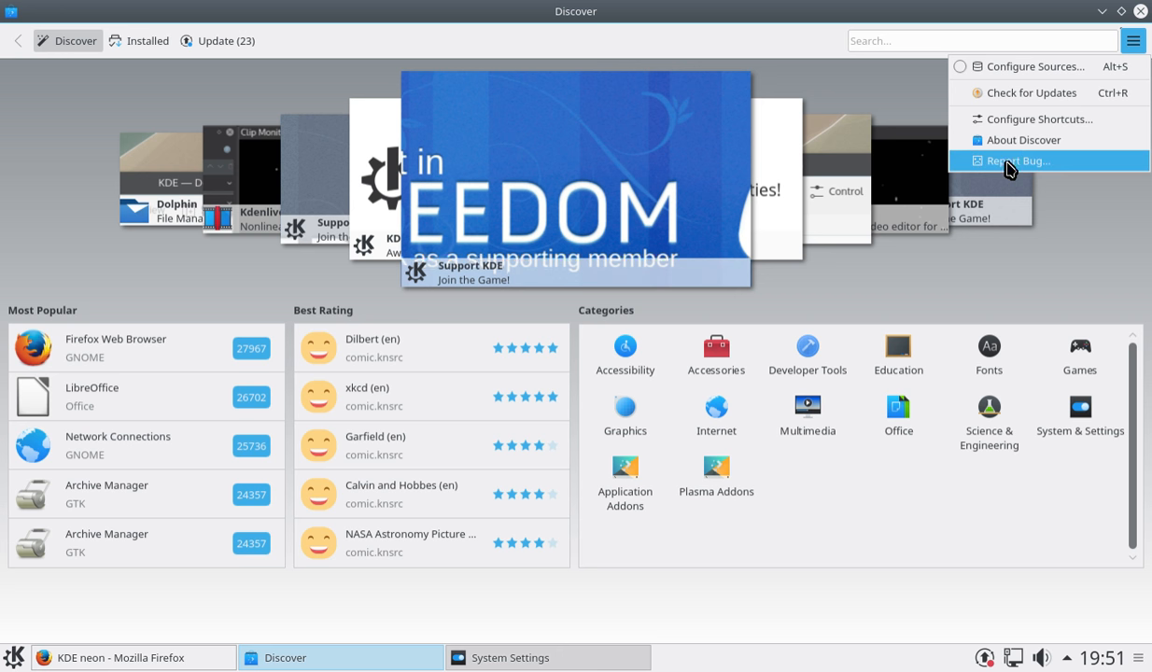
pyautogui.click(1023, 139)
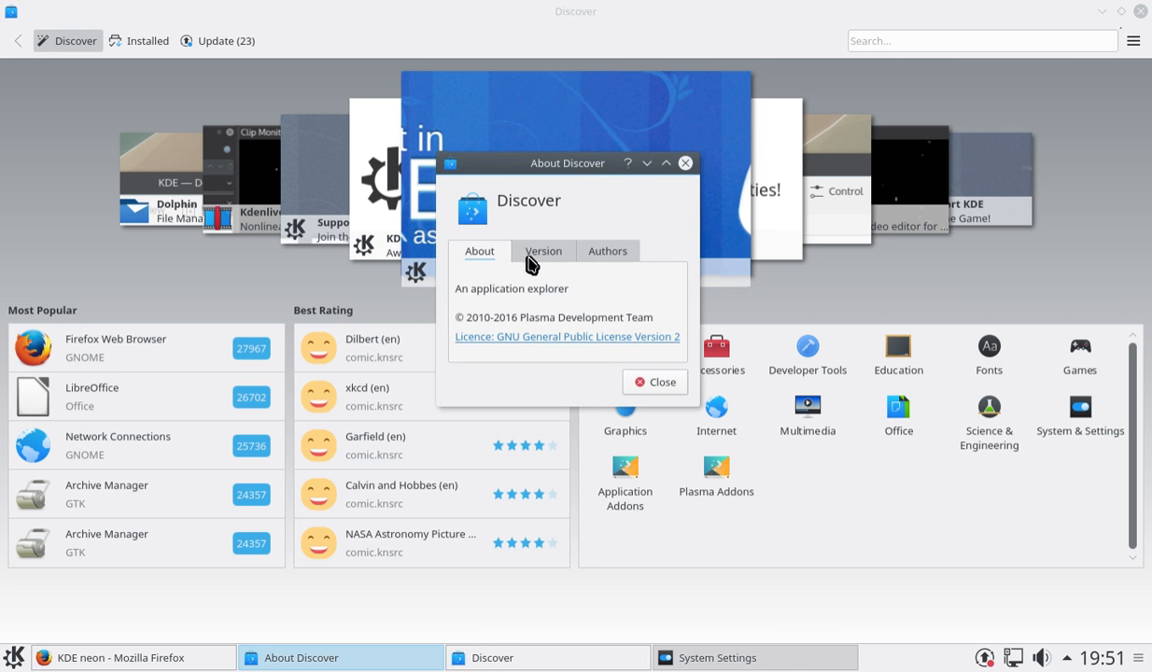
pyautogui.click(544, 250)
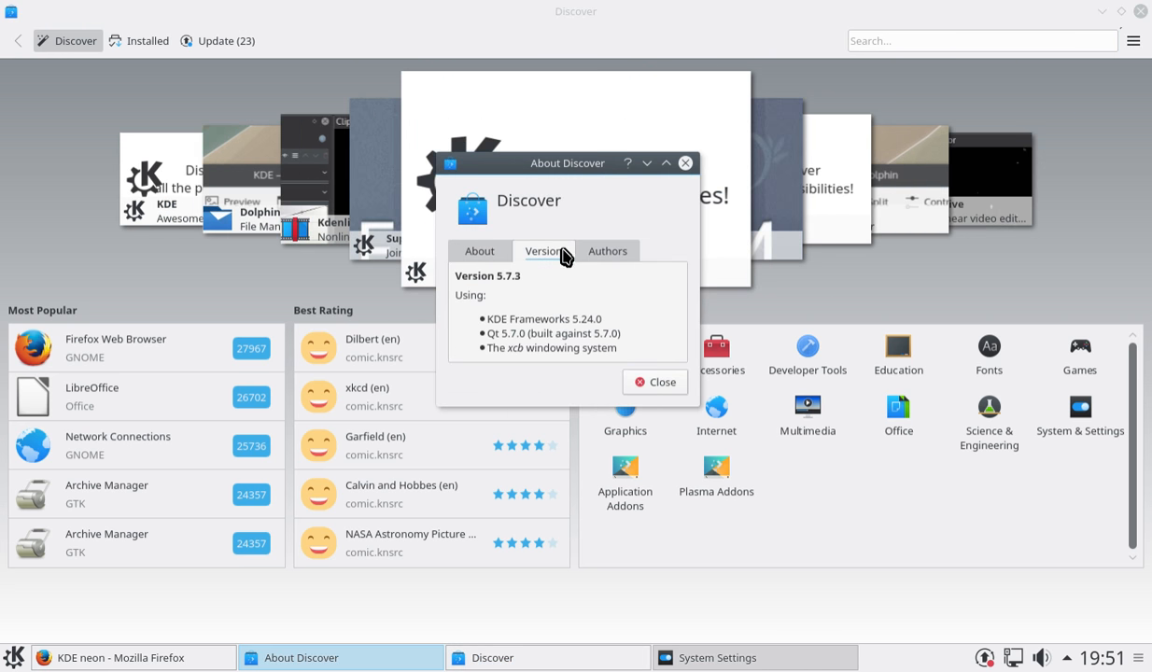
pyautogui.click(478, 250)
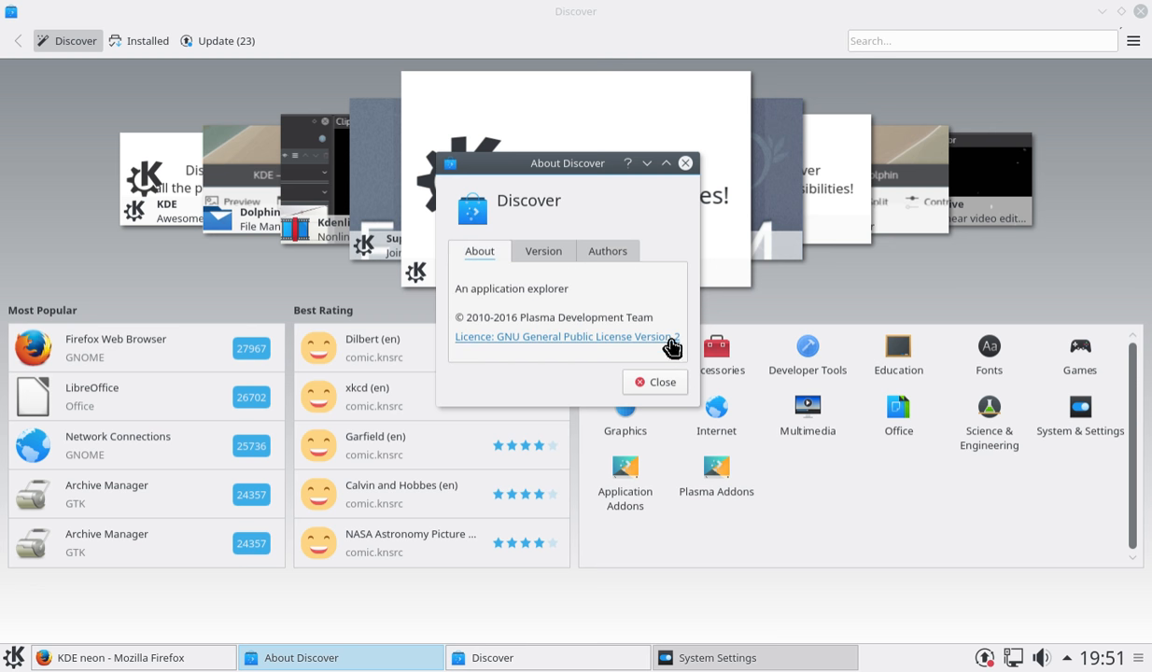
pyautogui.click(653, 381)
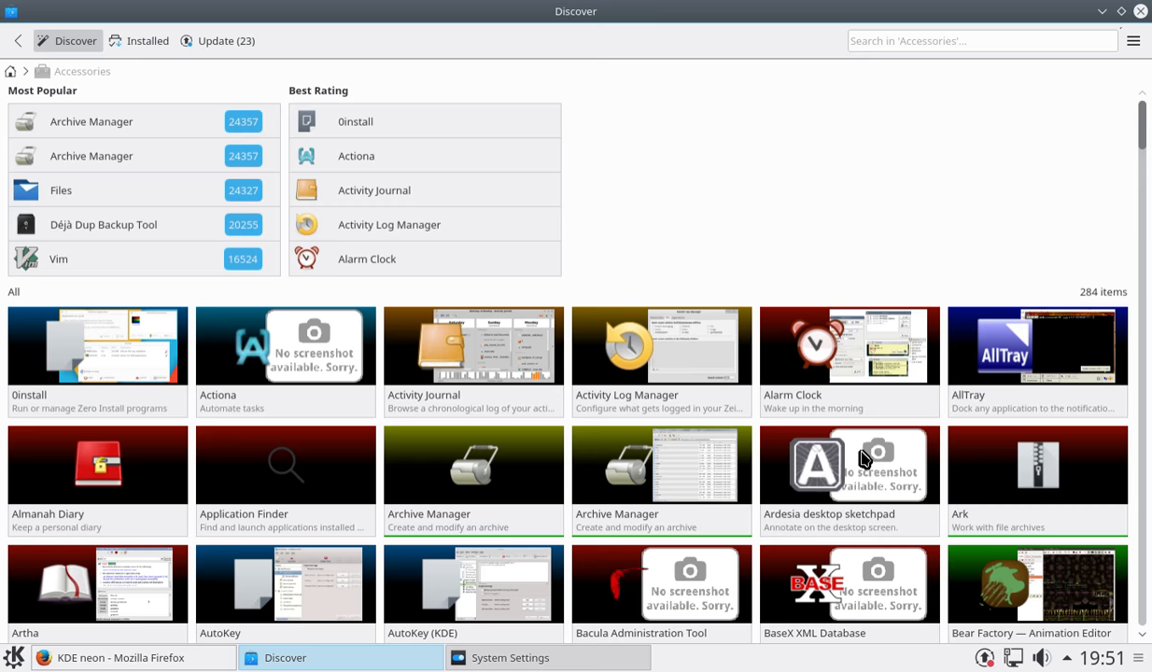
pyautogui.moveTo(885, 201)
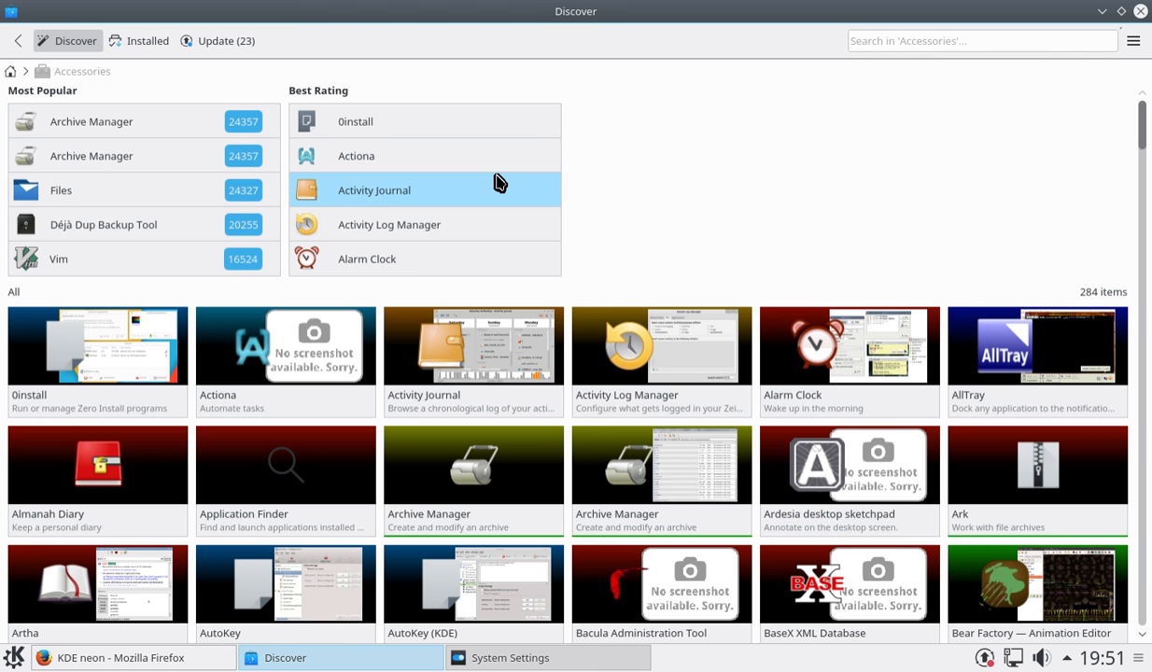
pyautogui.moveTo(676, 185)
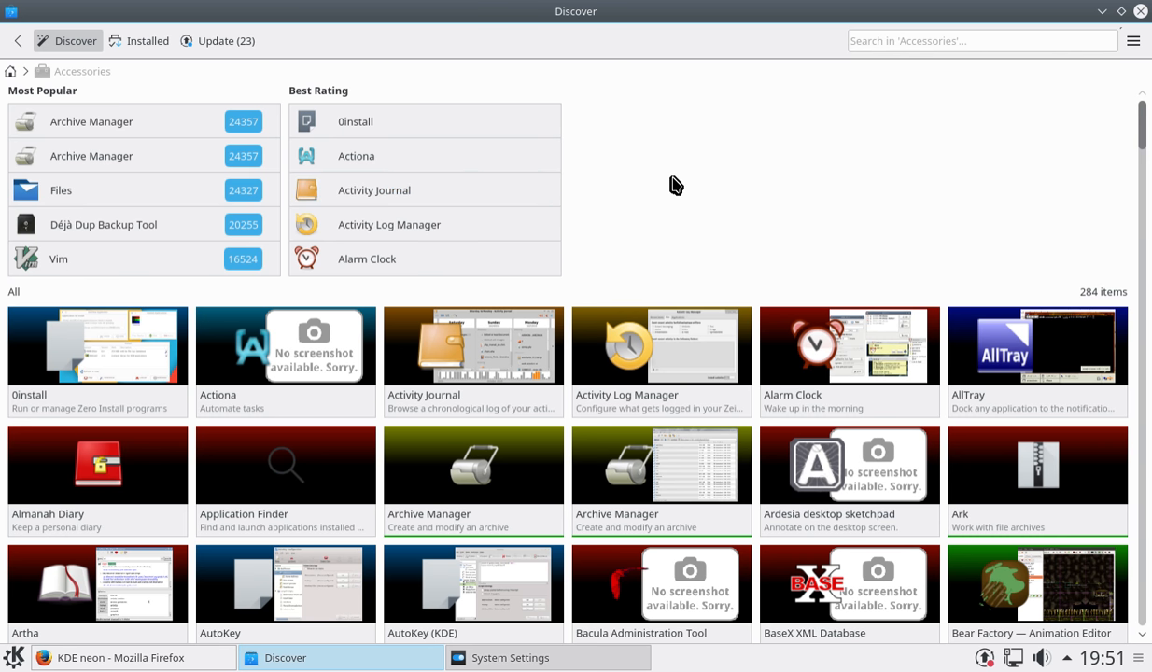
pyautogui.moveTo(702, 196)
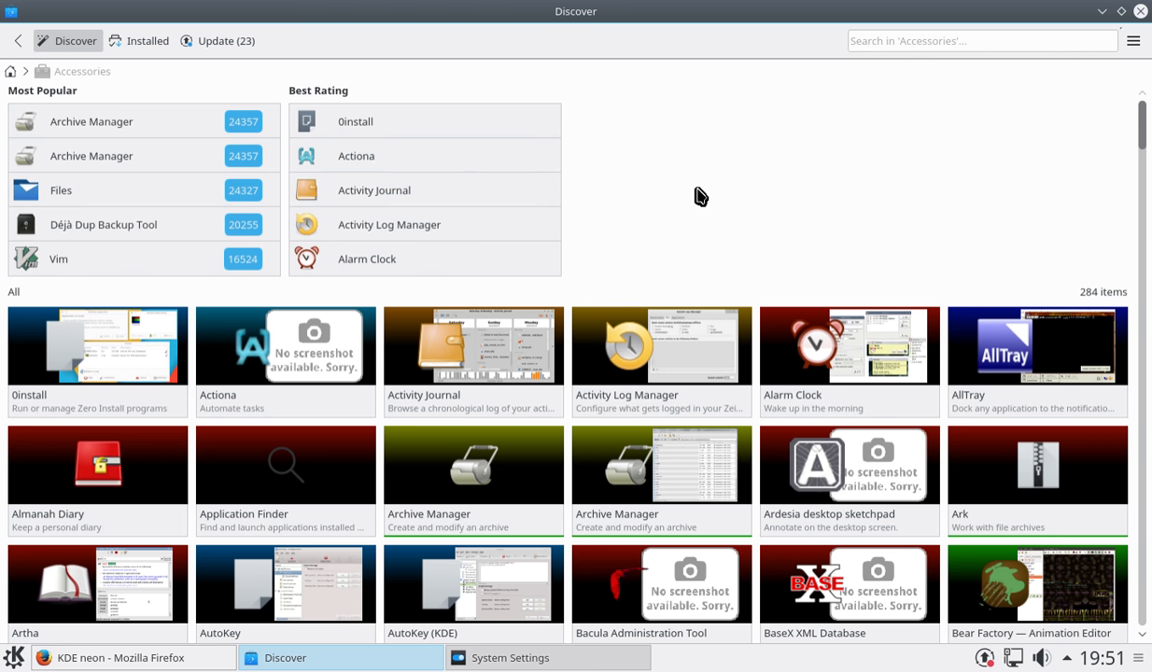
pyautogui.moveTo(728, 164)
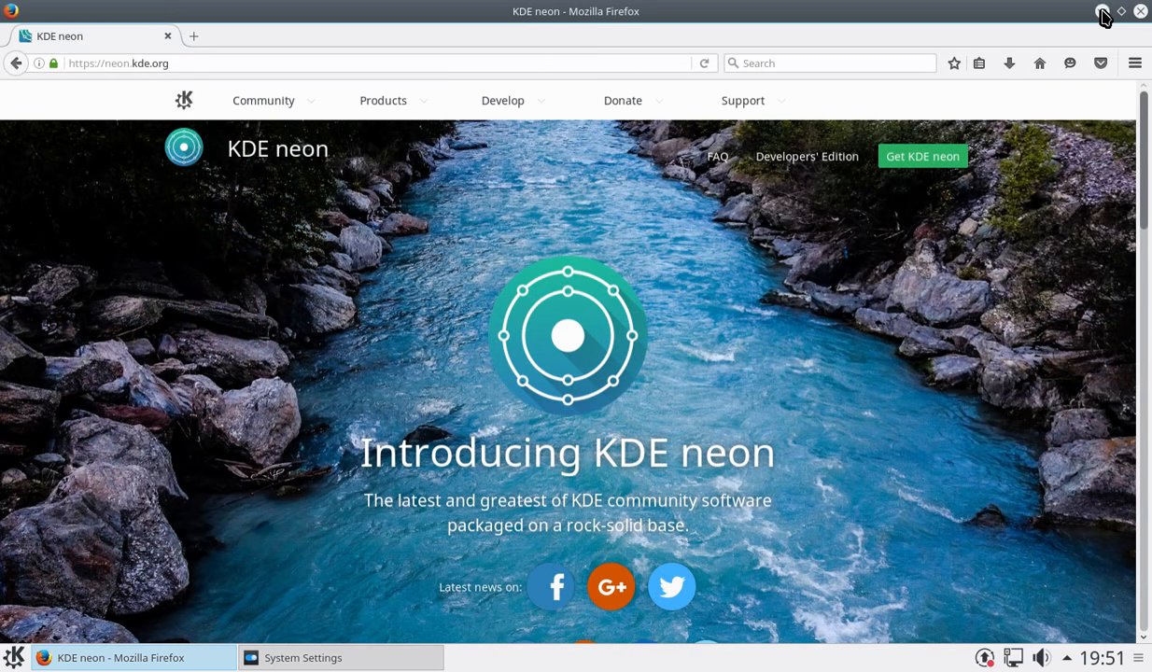
# Step: Minimise Firefox to reveal the desktop and bring up the application launcher
pyautogui.click(1106, 11)
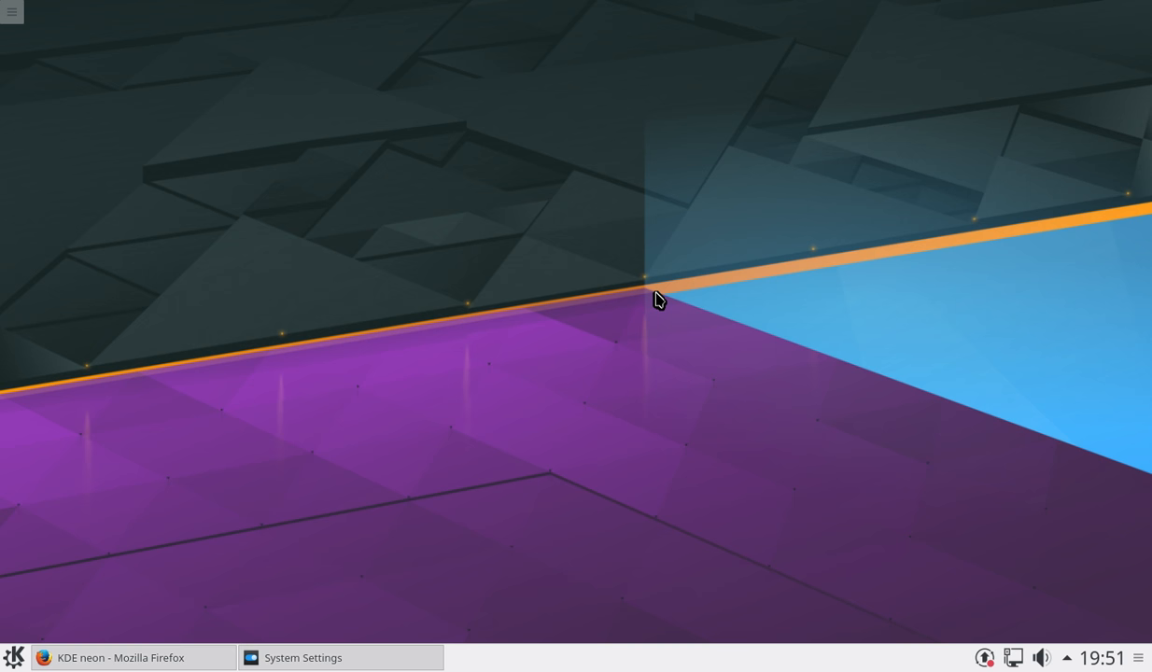
pyautogui.moveTo(299, 433)
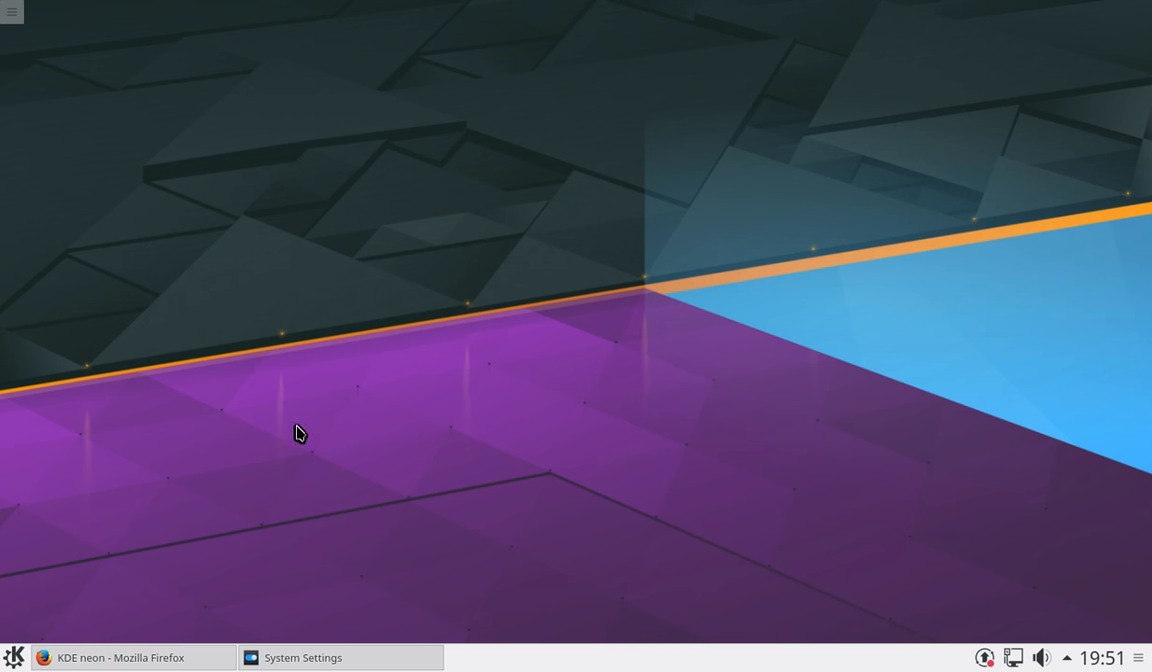
pyautogui.click(13, 657)
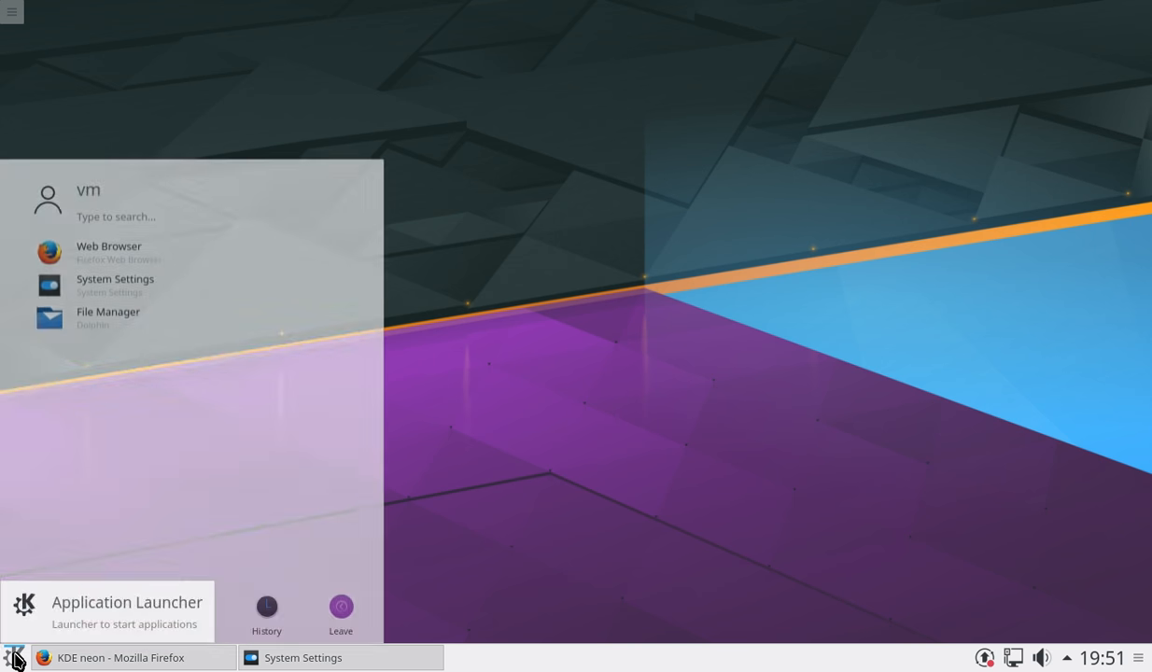
# Step: Browse the launcher's All Applications categories through to Utilities
pyautogui.click(115, 602)
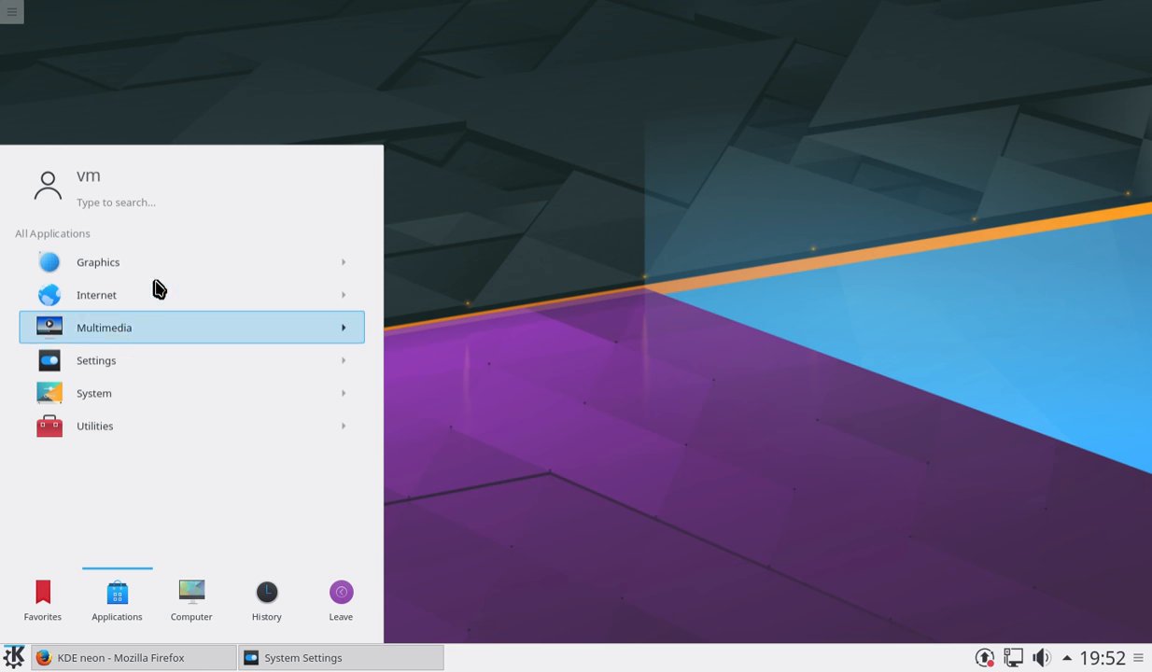
pyautogui.moveTo(158, 280)
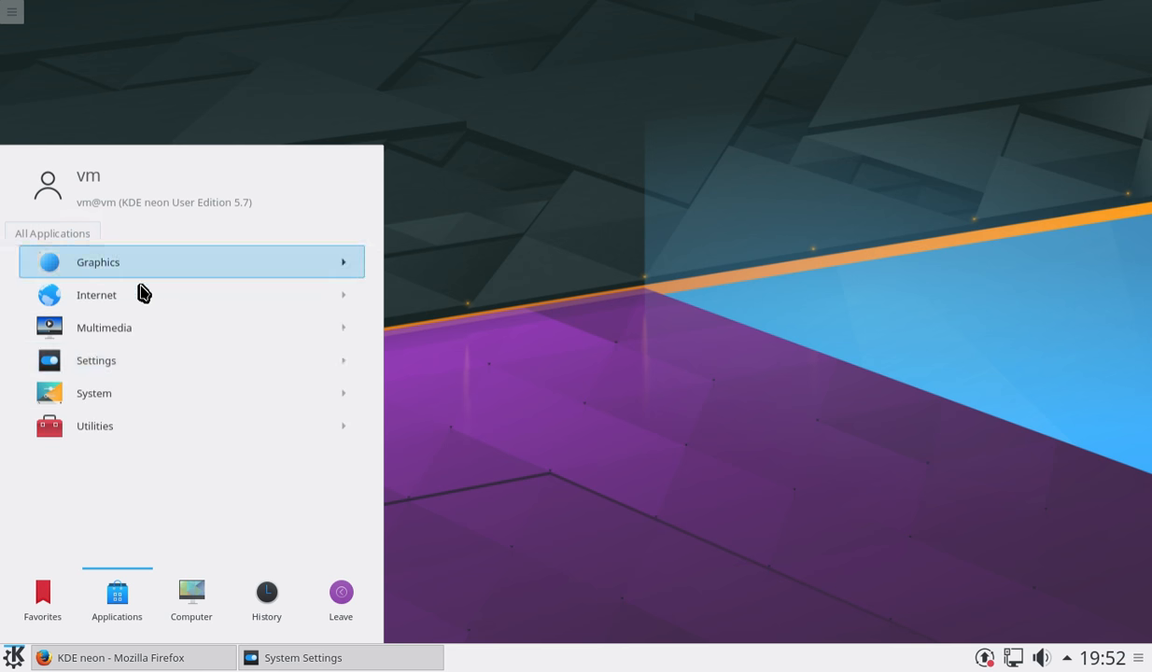
pyautogui.moveTo(512, 429)
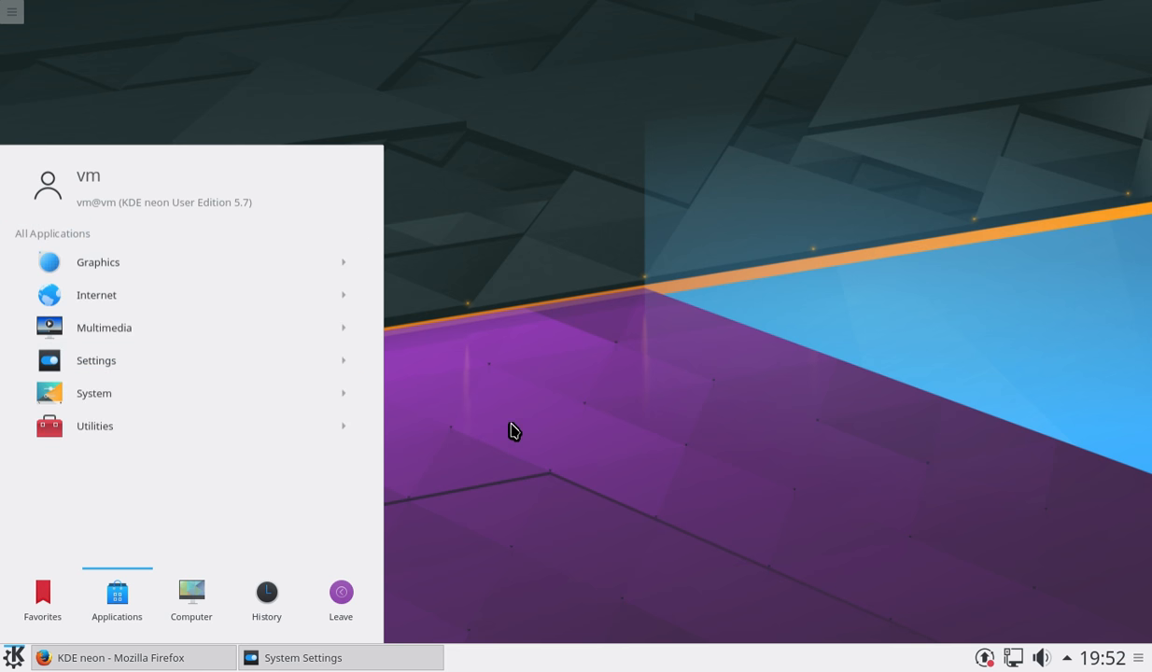
pyautogui.click(97, 294)
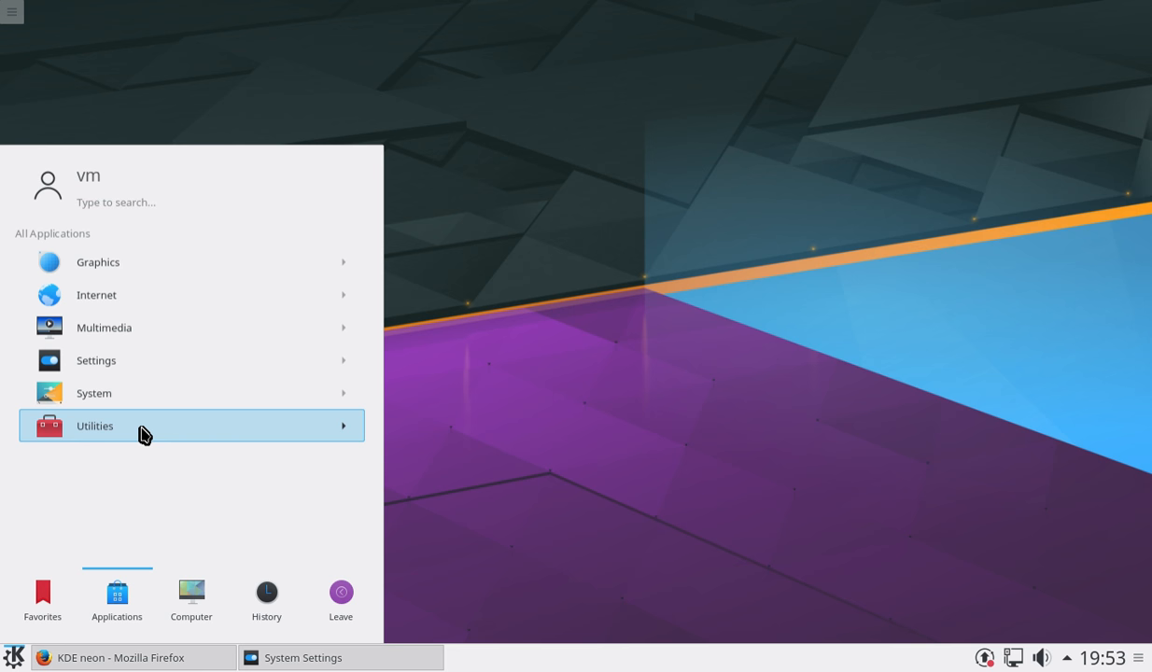
pyautogui.click(549, 444)
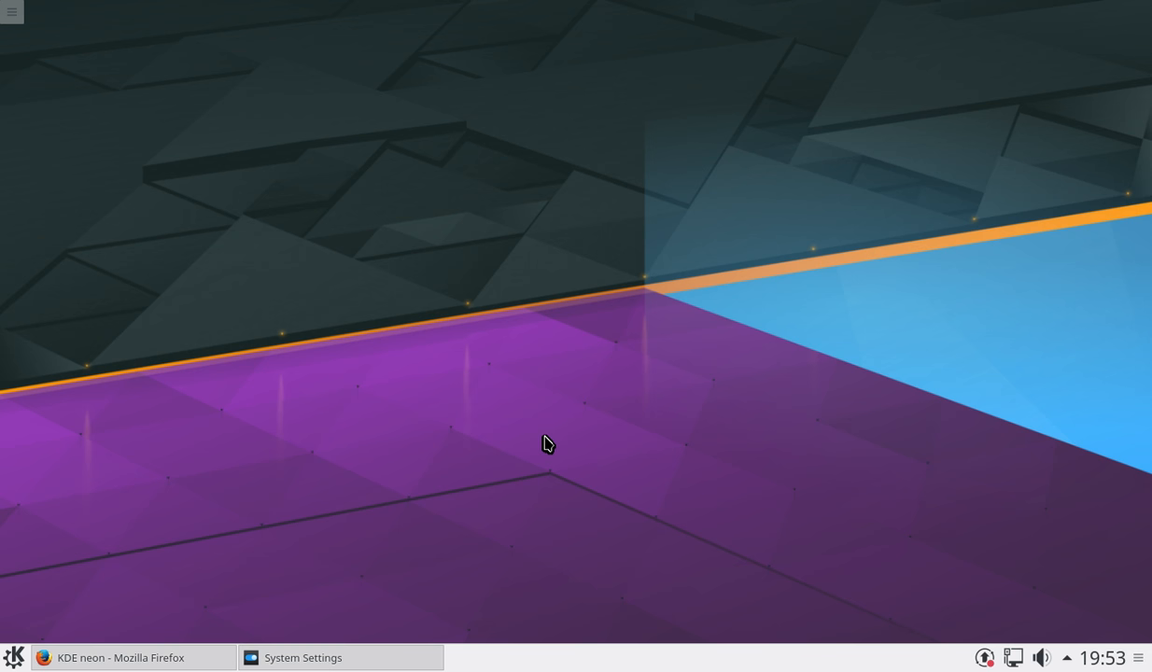
pyautogui.moveTo(519, 417)
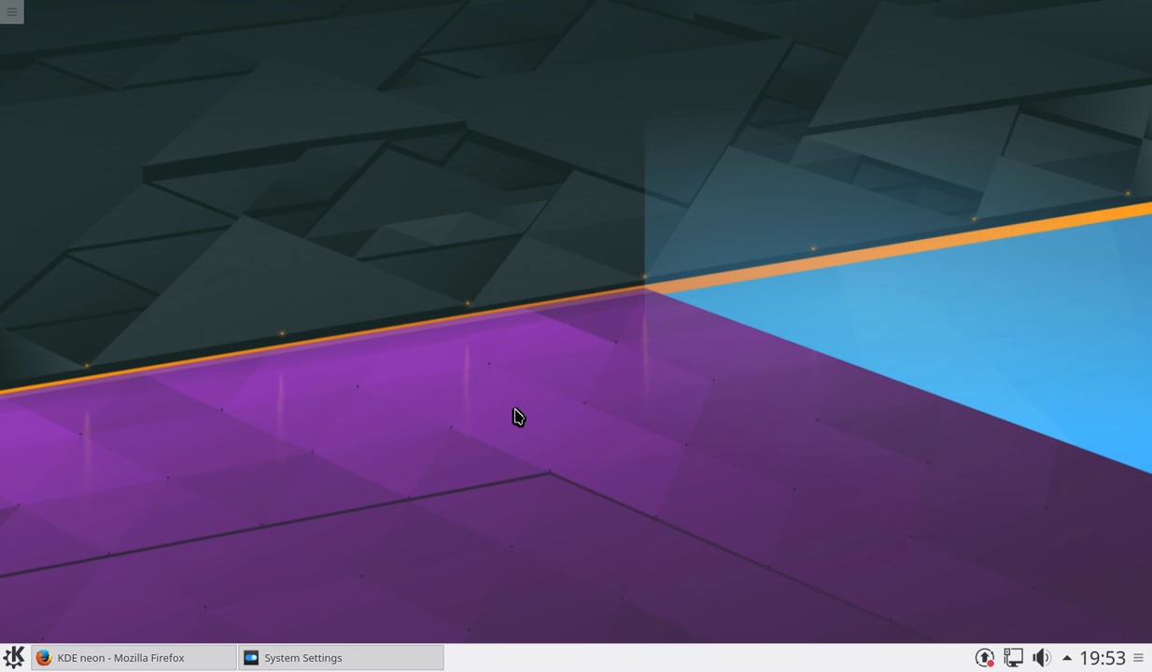
# Step: Toggle the launcher, bring System Settings and Firefox forward, then restore and close Firefox
pyautogui.click(13, 657)
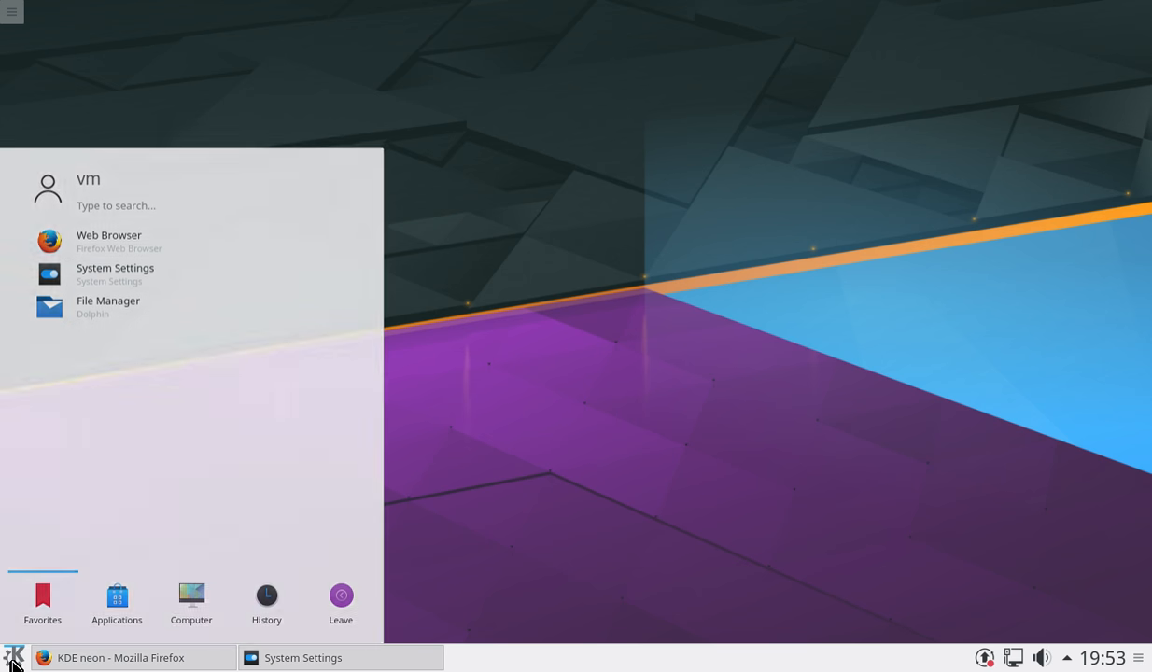
pyautogui.click(401, 579)
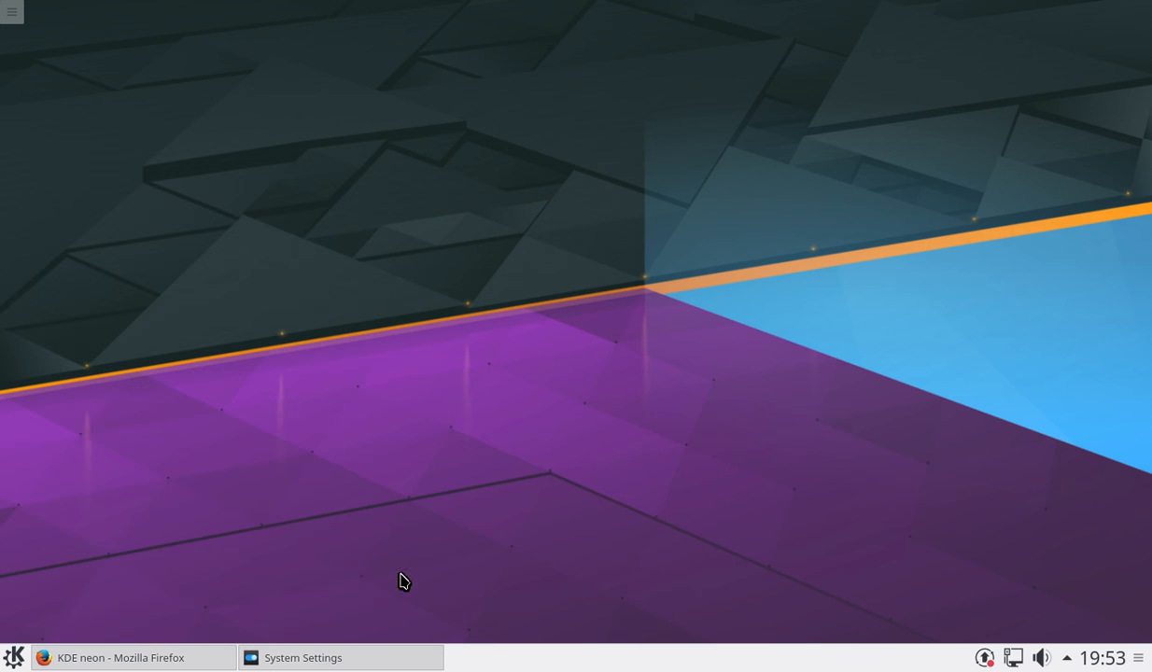
pyautogui.click(302, 657)
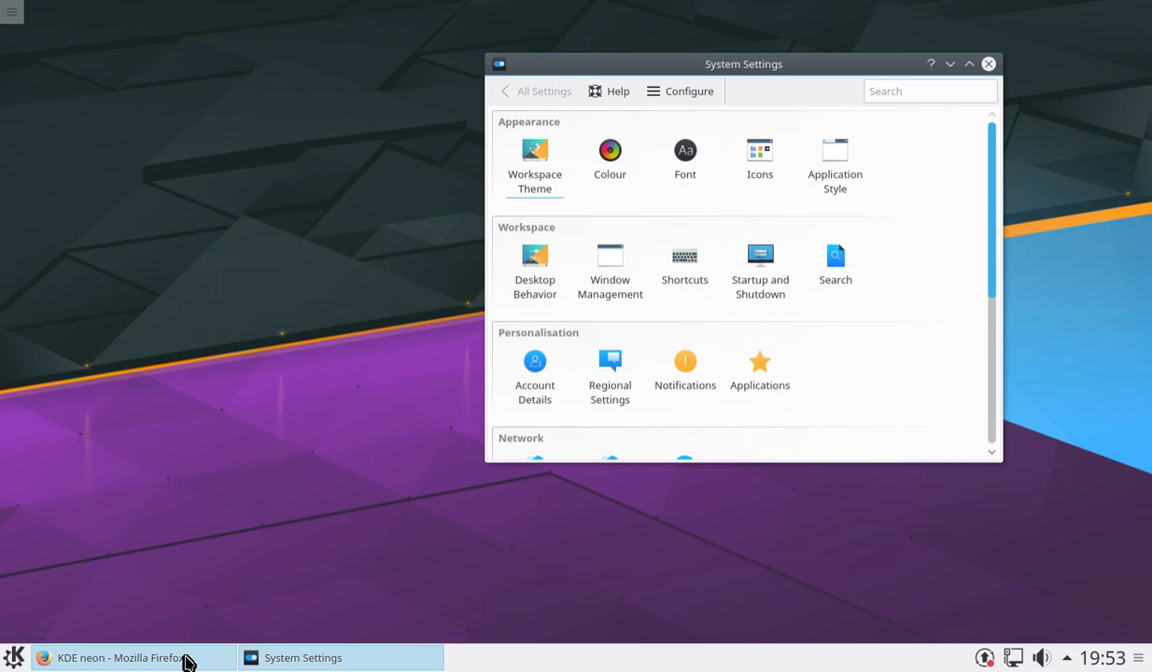
pyautogui.click(119, 657)
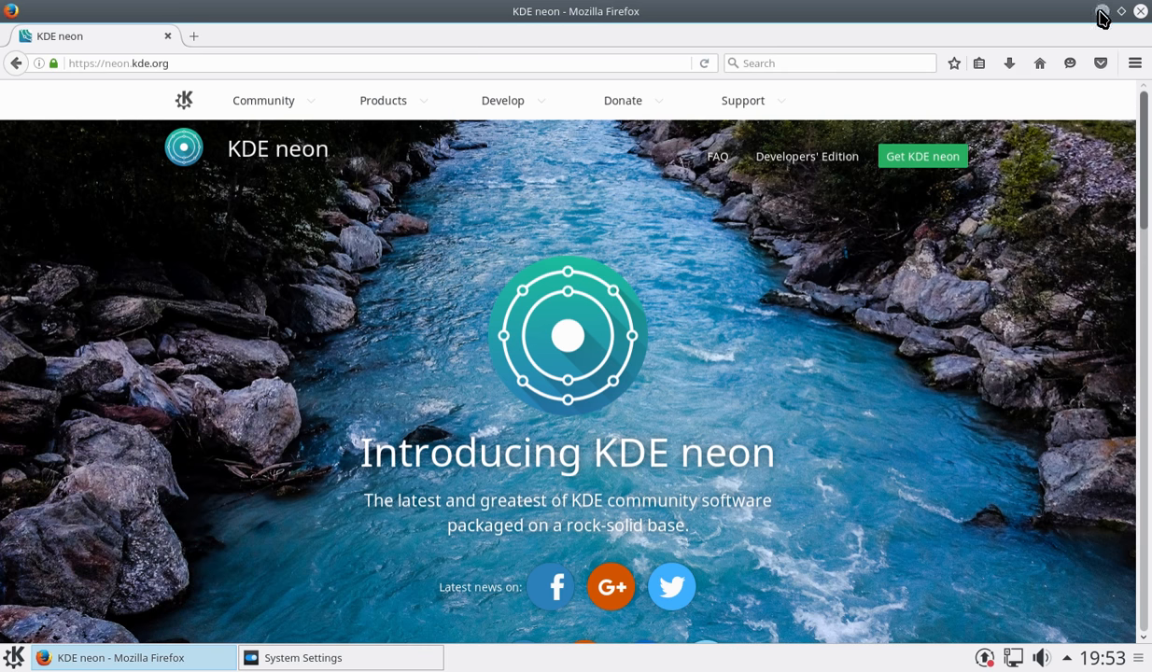
pyautogui.click(1120, 11)
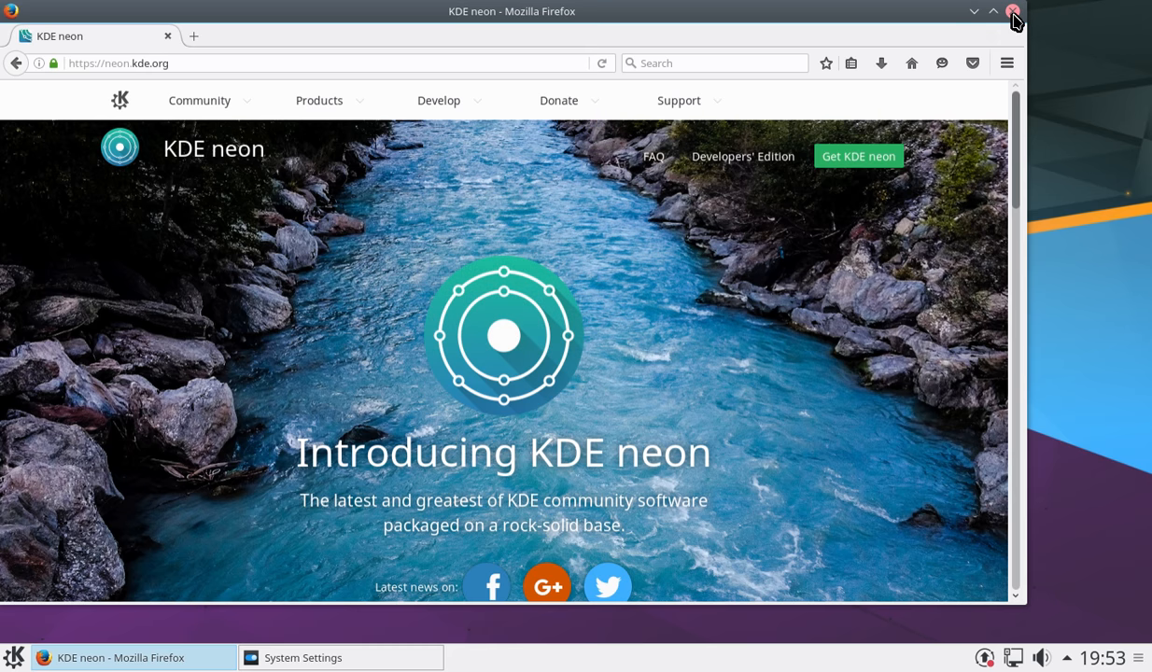
pyautogui.click(1014, 11)
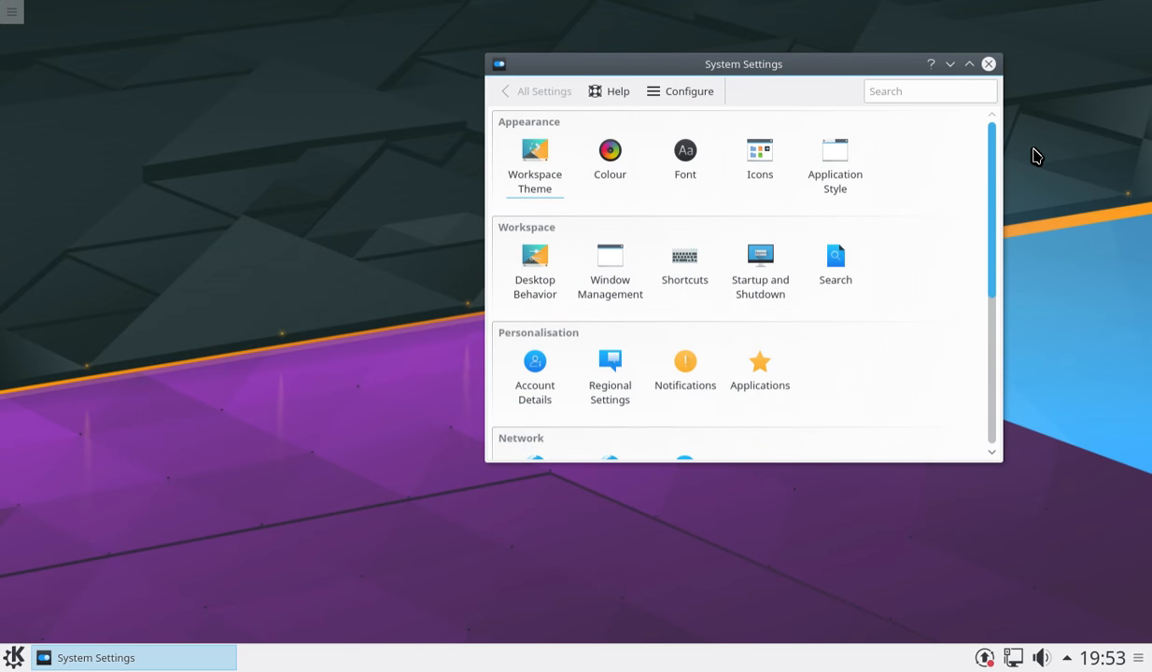
# Step: Move System Settings right and apply the Breeze Dark scheme on the Colours page
pyautogui.moveTo(743, 63); pyautogui.dragTo(792, 49)
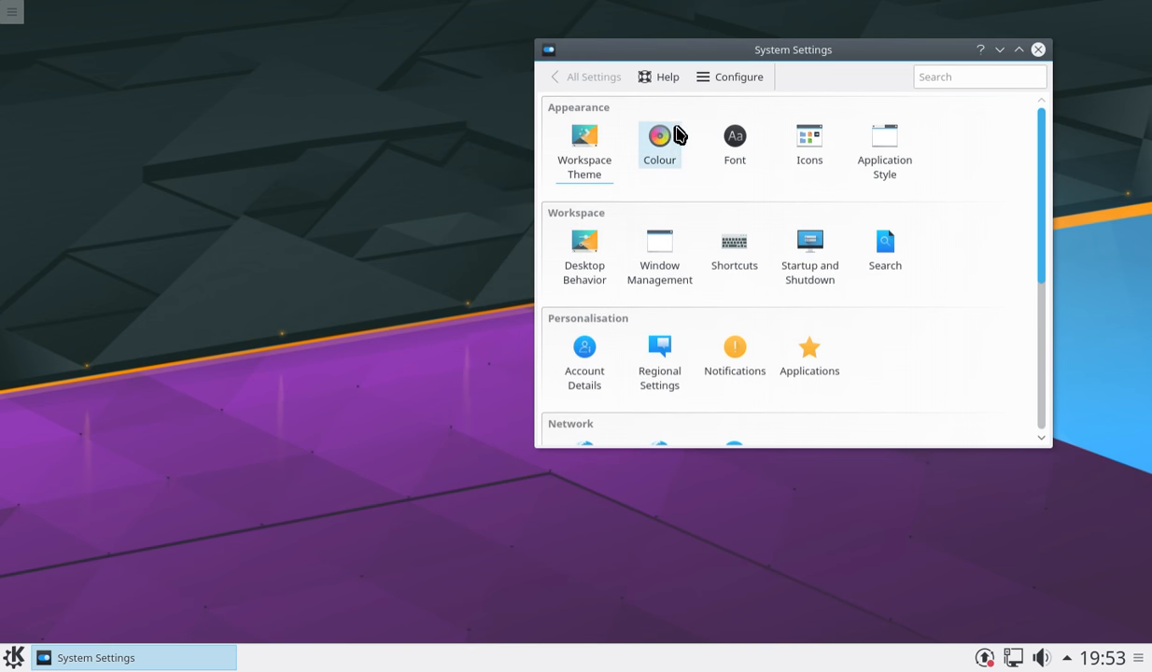
pyautogui.click(659, 146)
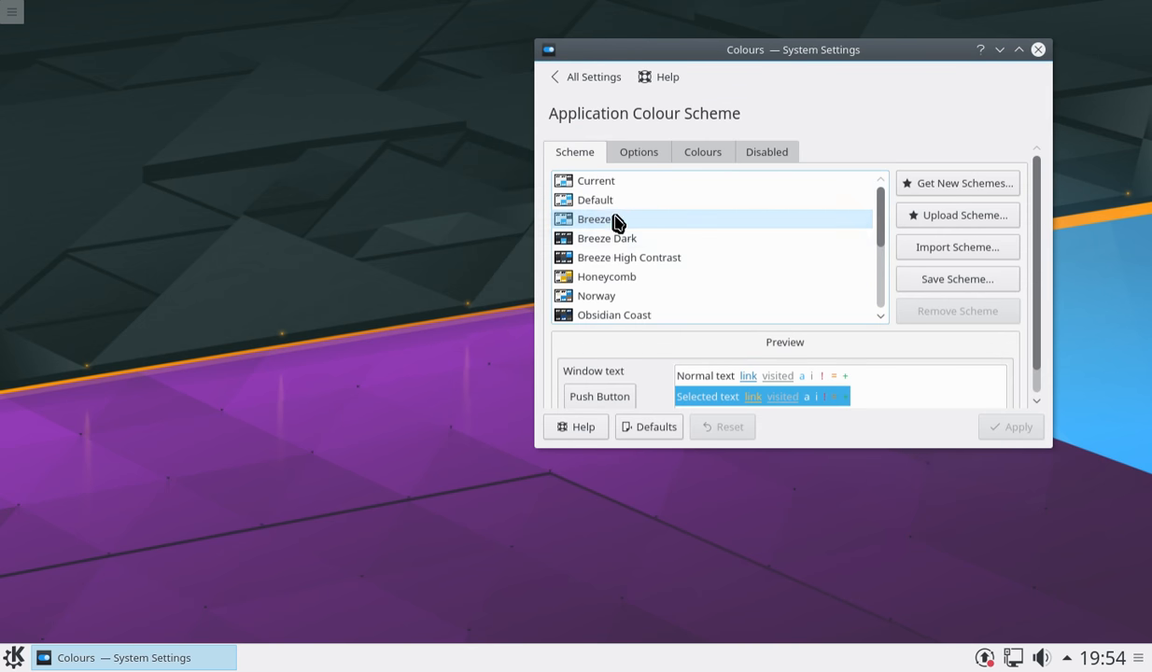
pyautogui.click(607, 239)
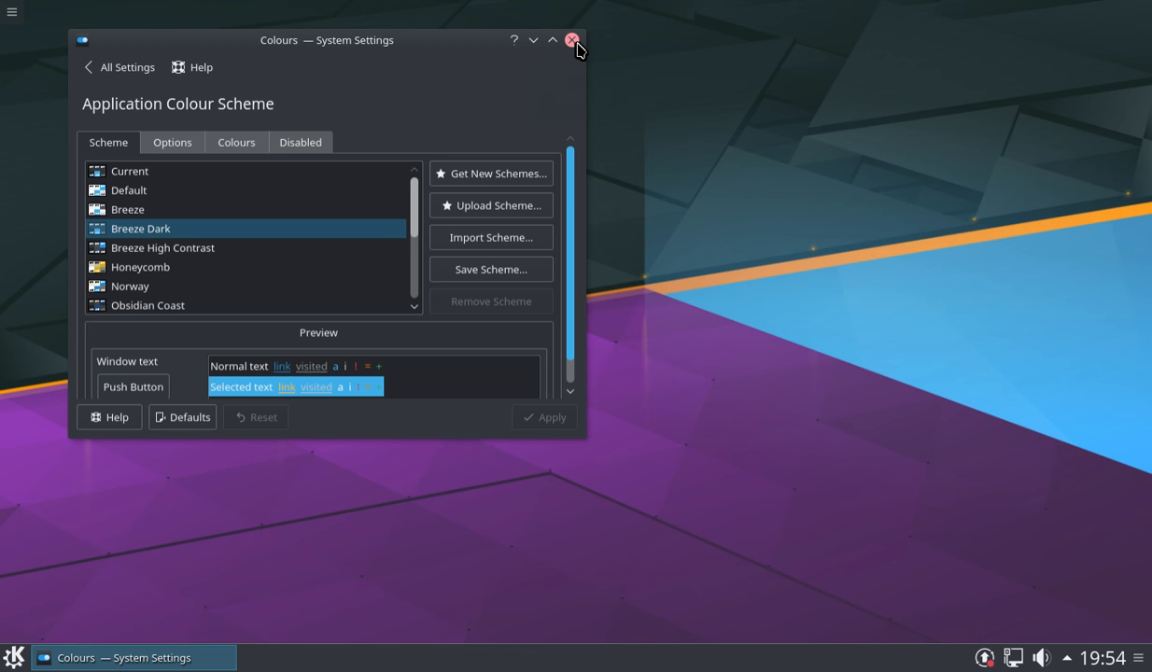
# Step: Close the Colours — System Settings window, leaving the desktop empty
pyautogui.click(571, 42)
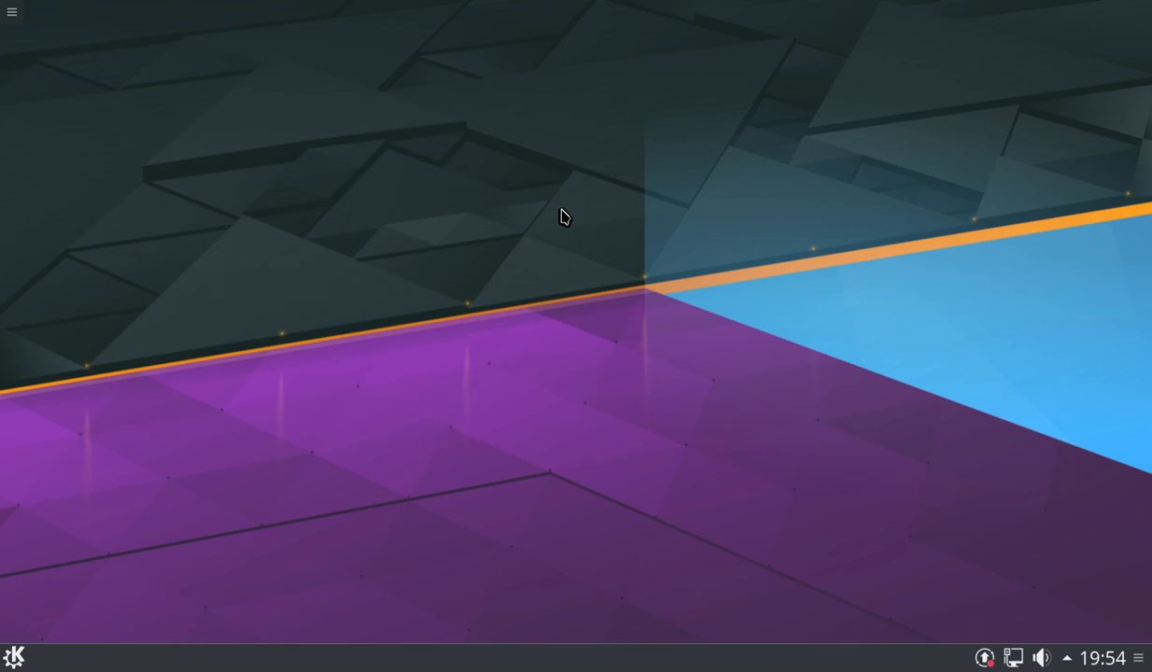
pyautogui.moveTo(575, 237)
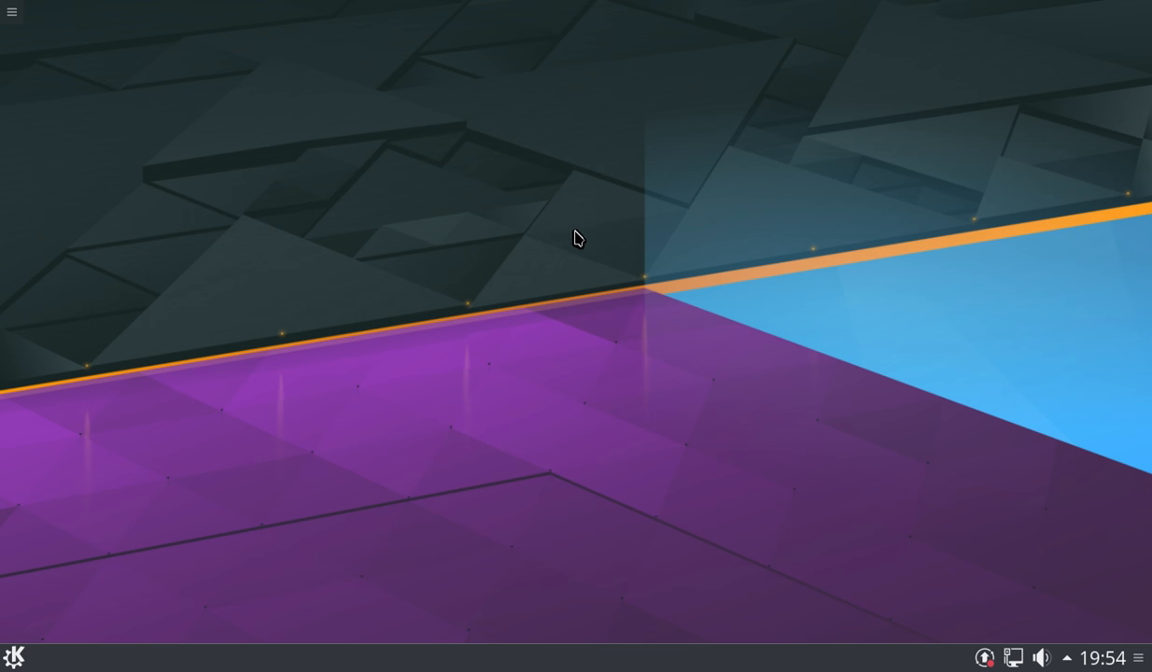
pyautogui.moveTo(675, 279)
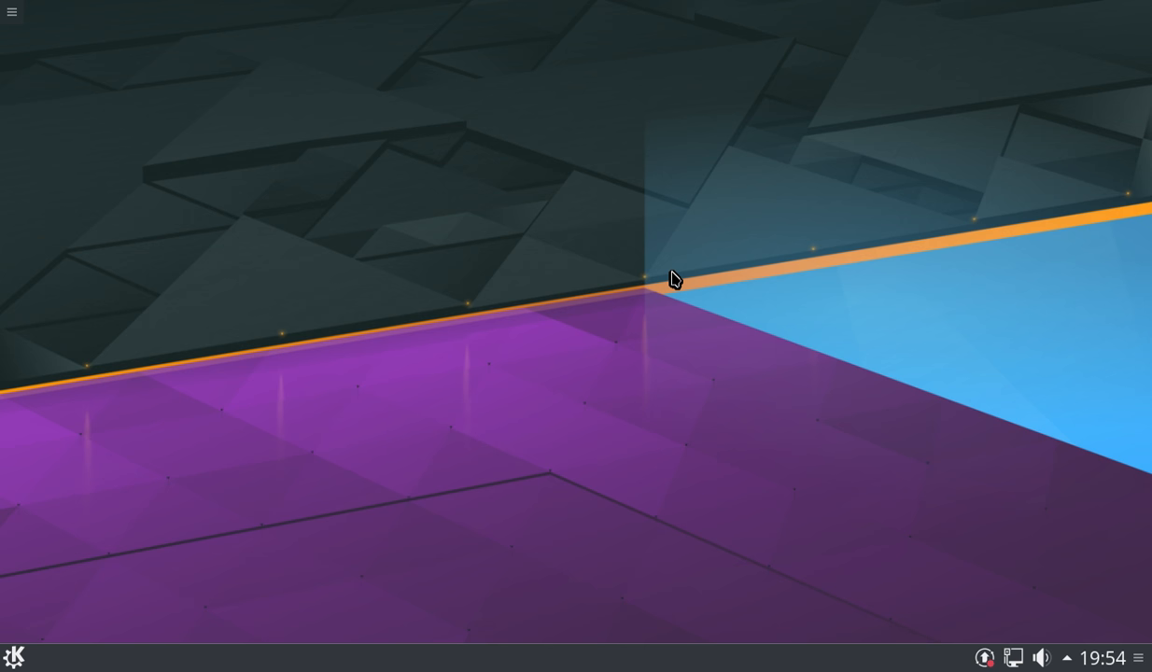